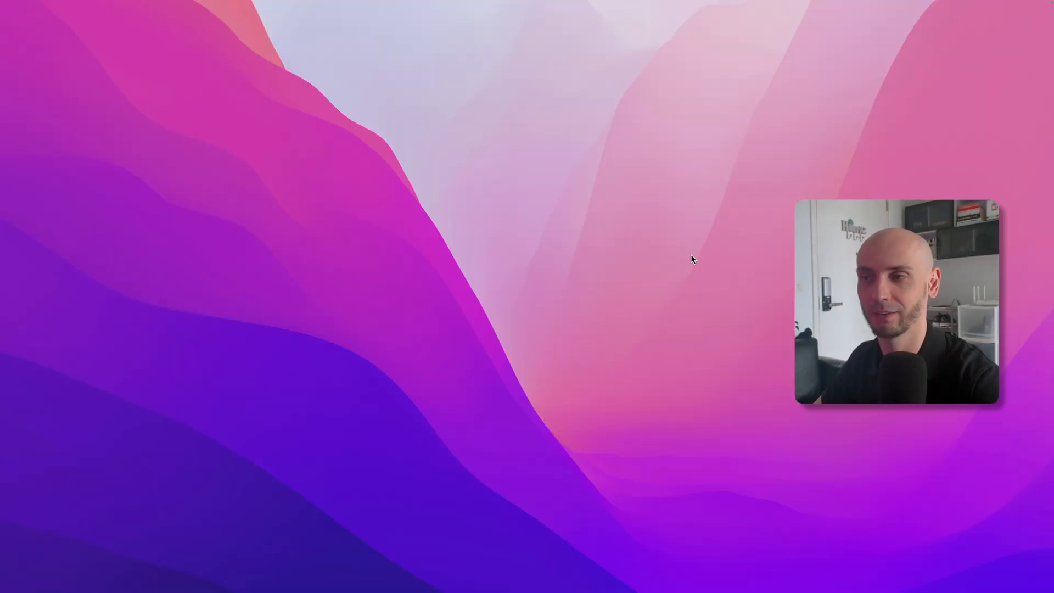
- Bring up Spotlight to search for the Storage settings
key("cmd+space")
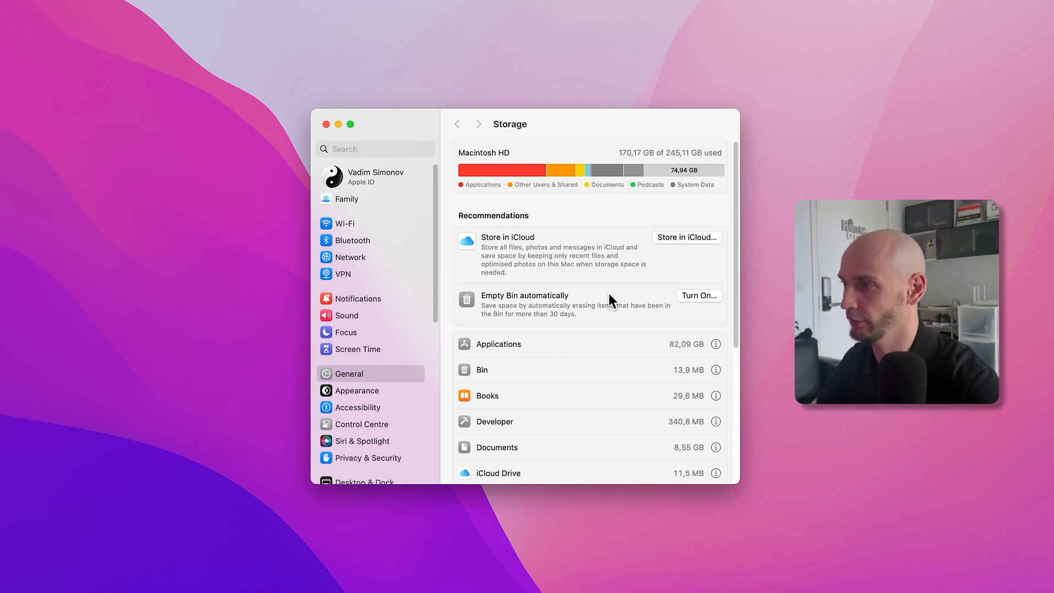
scroll("down", 3)
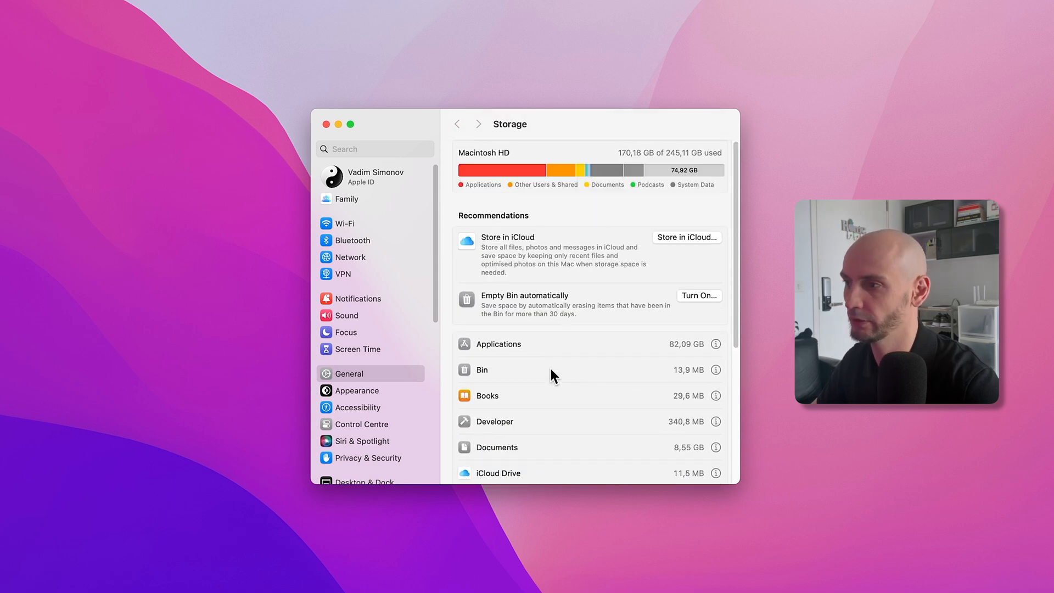
mouse_move(665, 356)
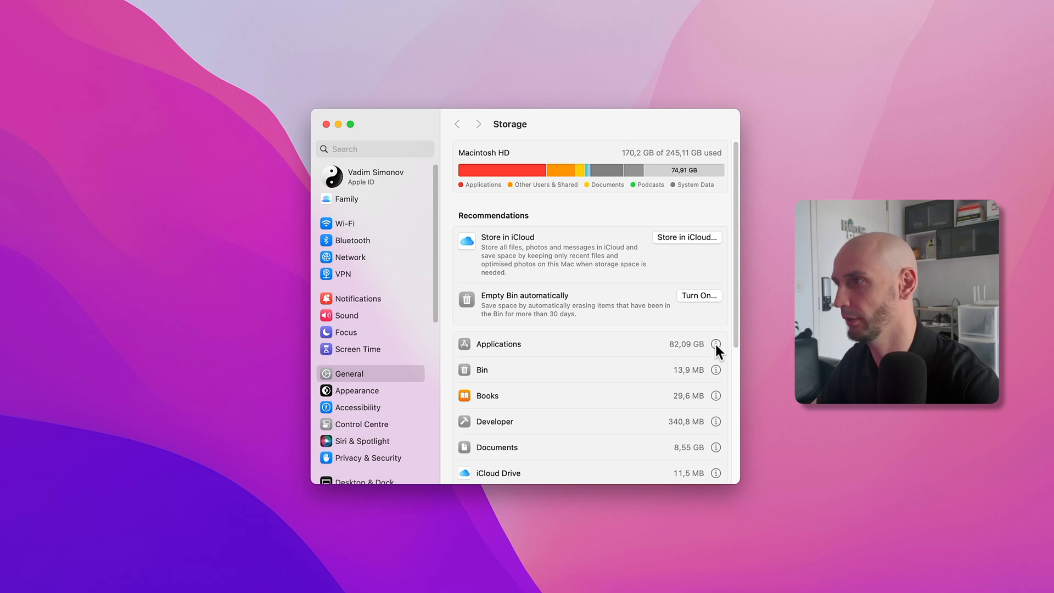
left_click(714, 343)
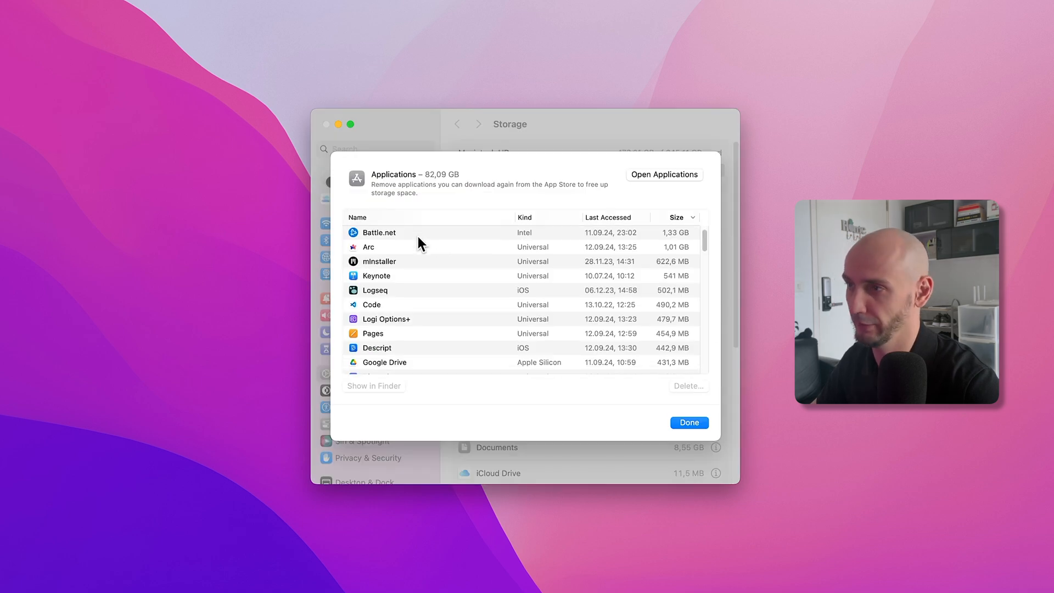
scroll("down", 3)
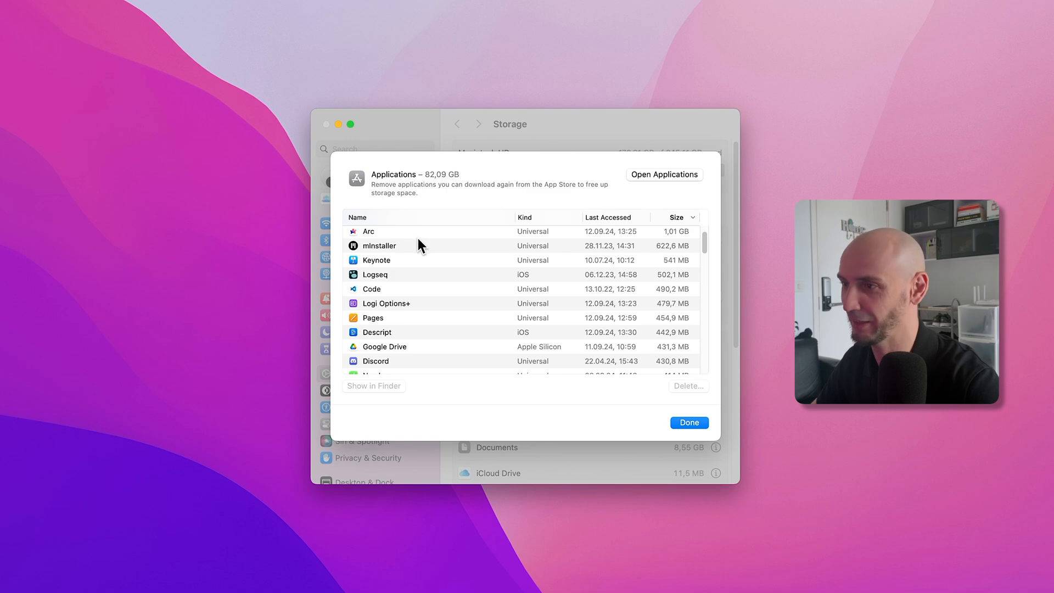
scroll("up", 3)
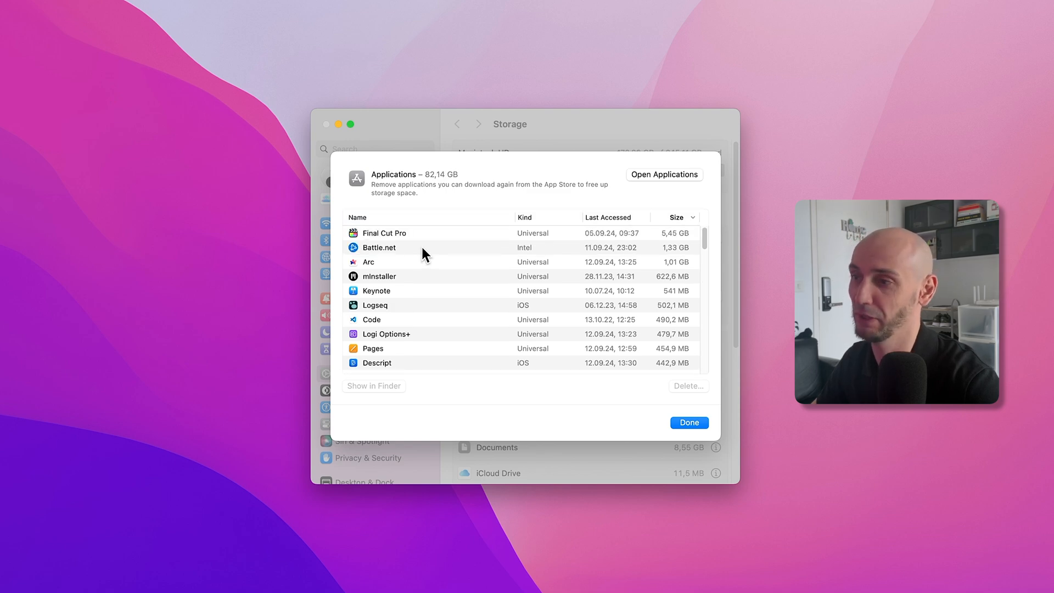
mouse_move(415, 253)
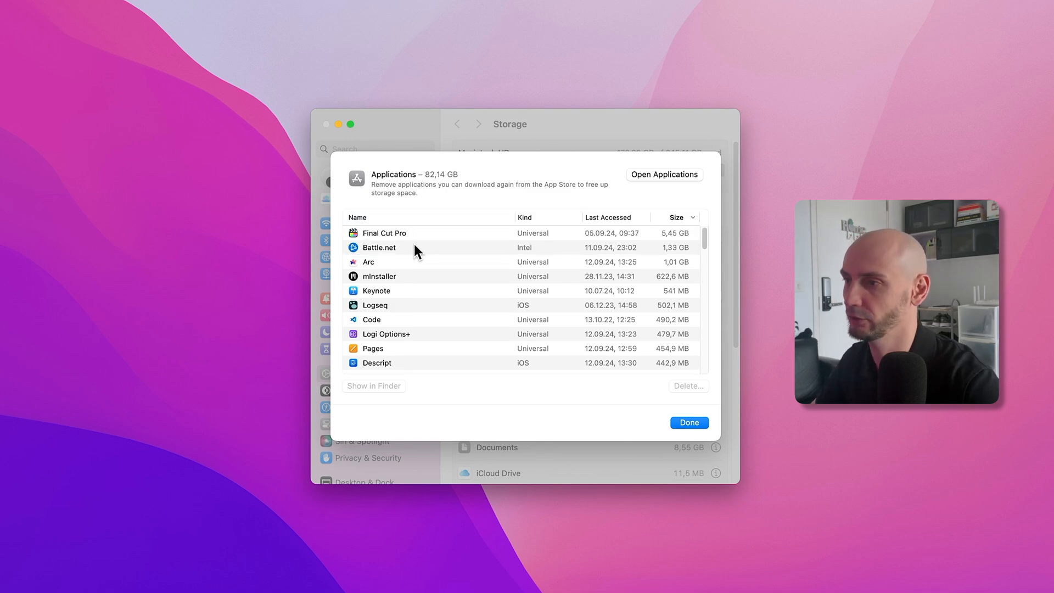
scroll("down", 3)
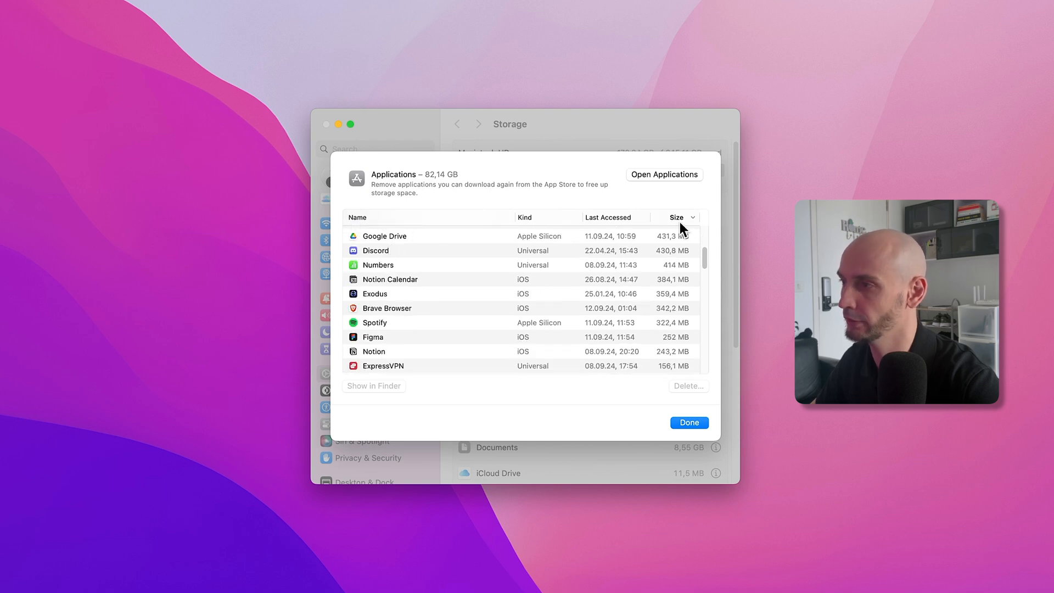
scroll("down", 3)
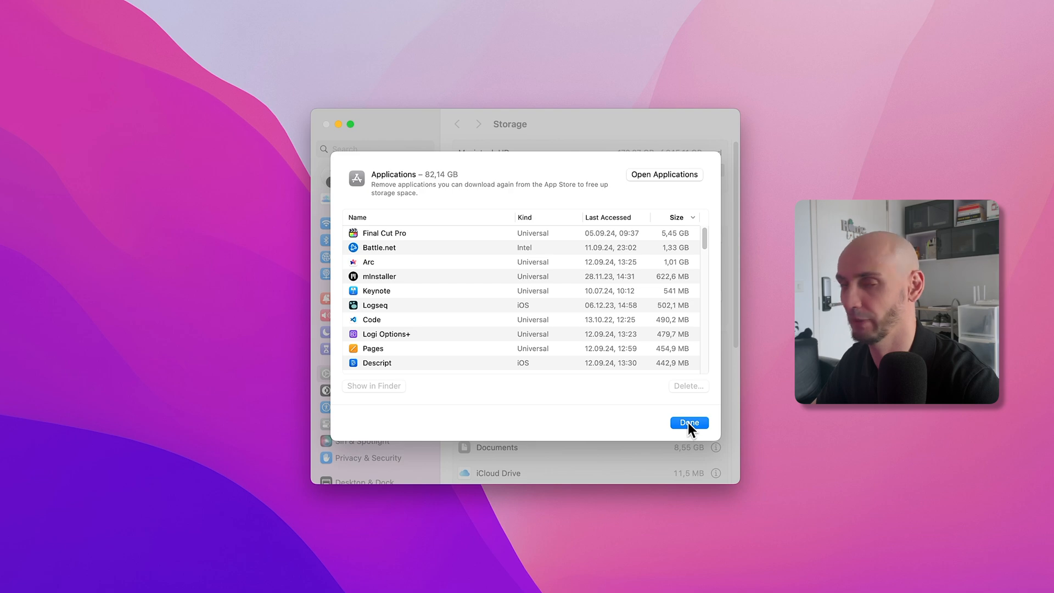
left_click(689, 423)
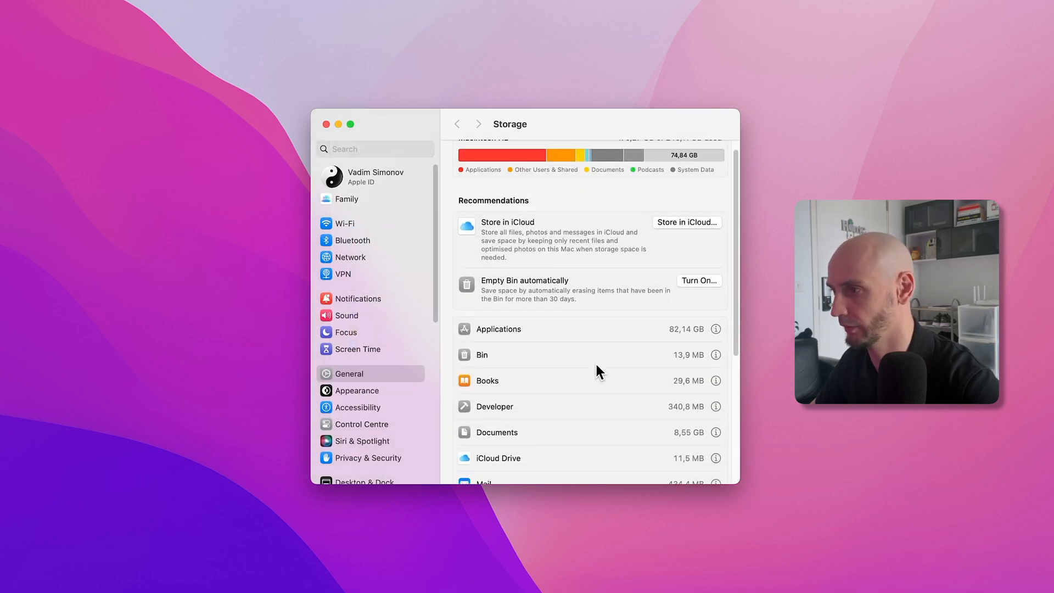
scroll("down", 3)
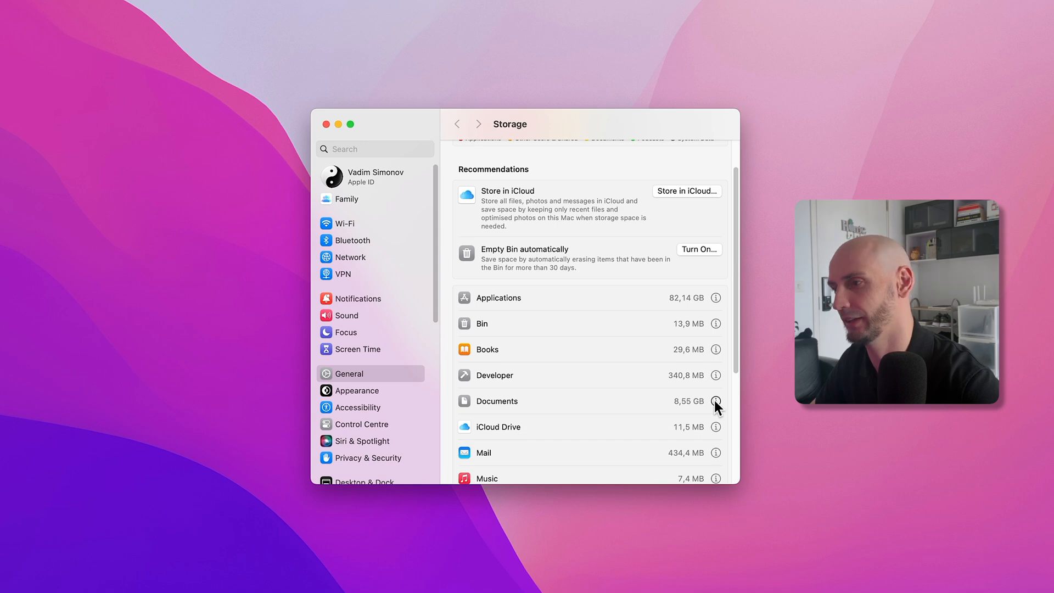
- Show Documents' large files and select the 20240831_2210_GMT+7 Final Cut backup to reveal its path
left_click(715, 401)
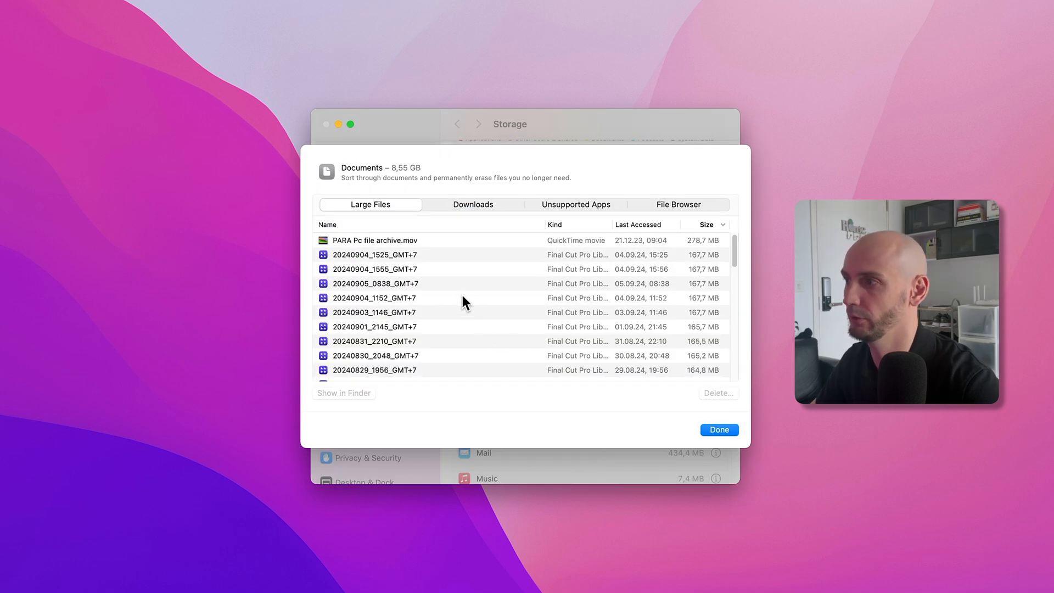
mouse_move(675, 264)
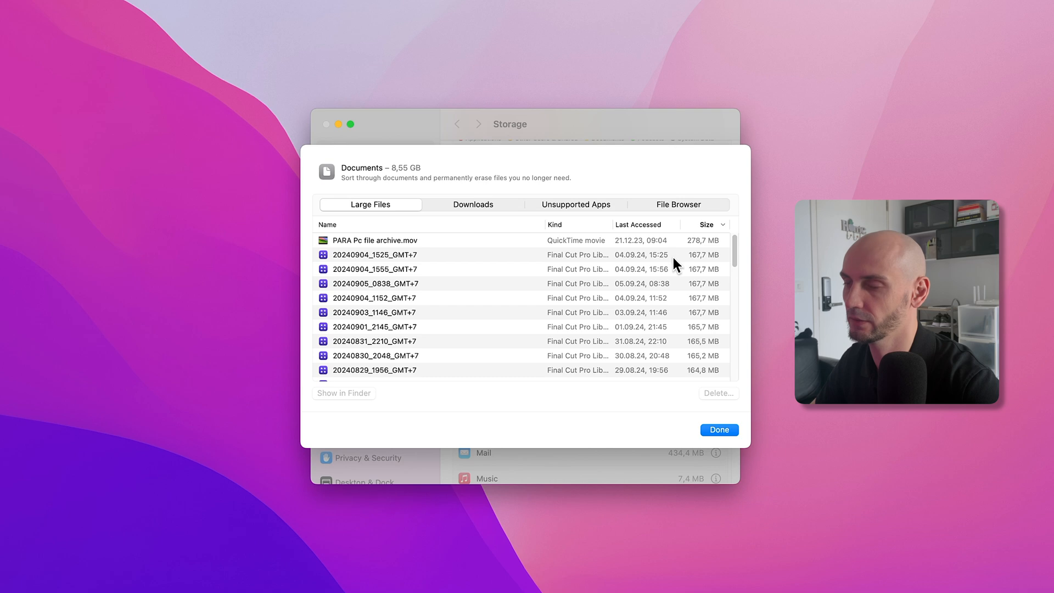
mouse_move(349, 382)
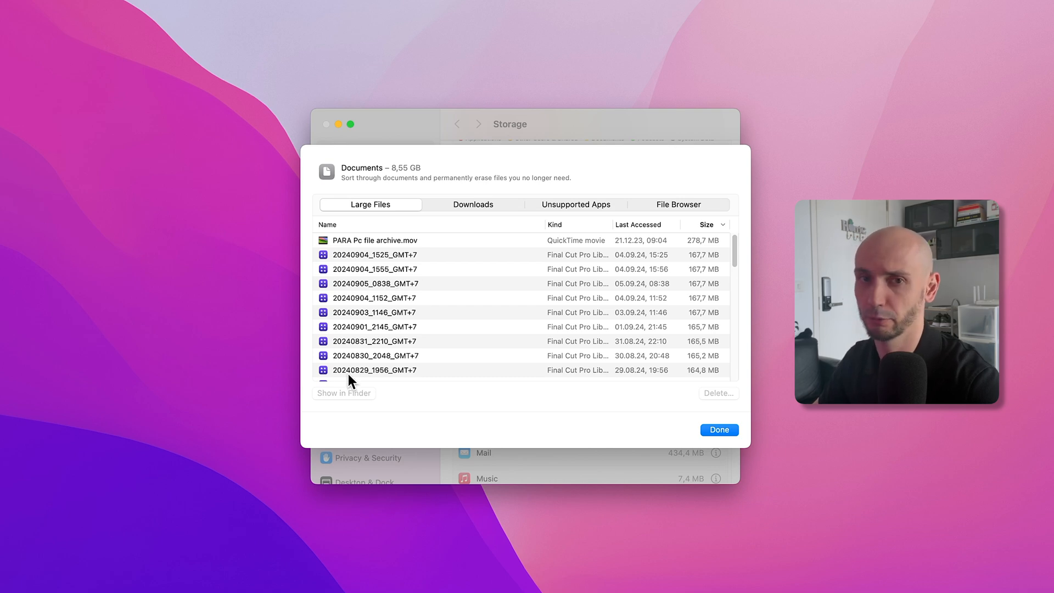
scroll("down", 3)
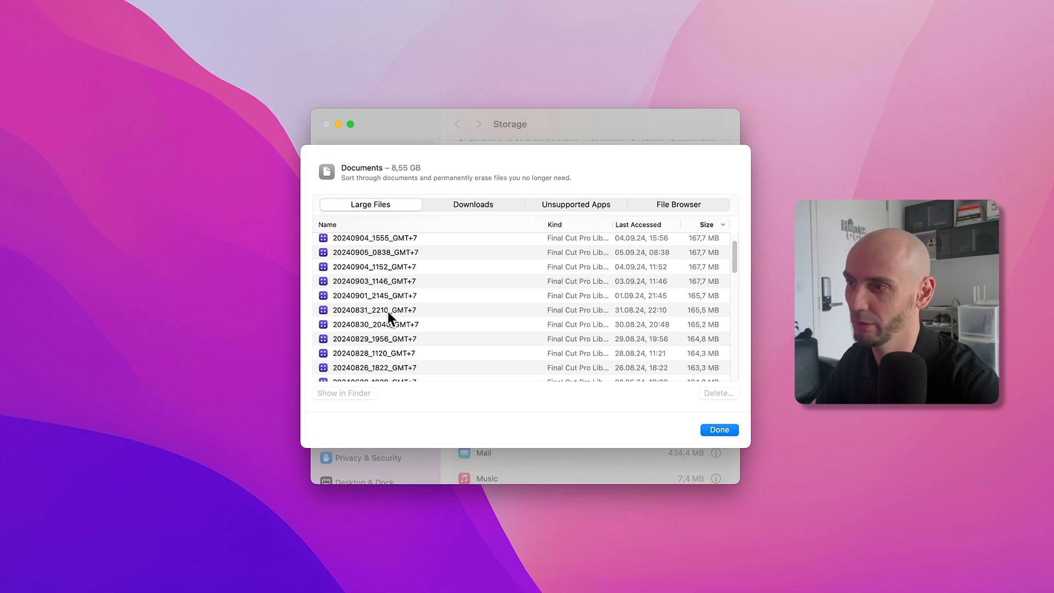
left_click(374, 310)
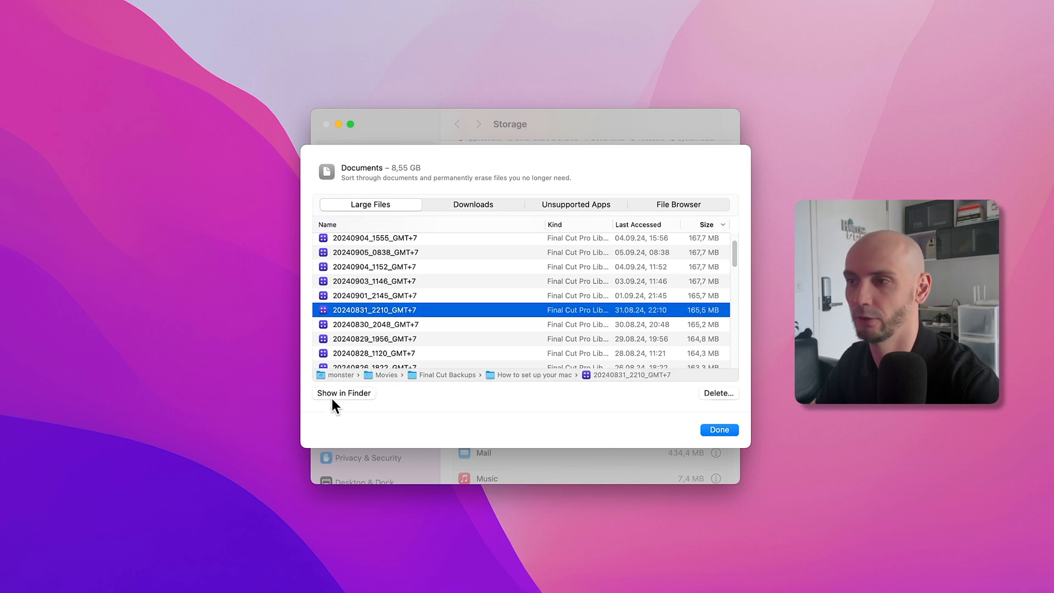
mouse_move(357, 400)
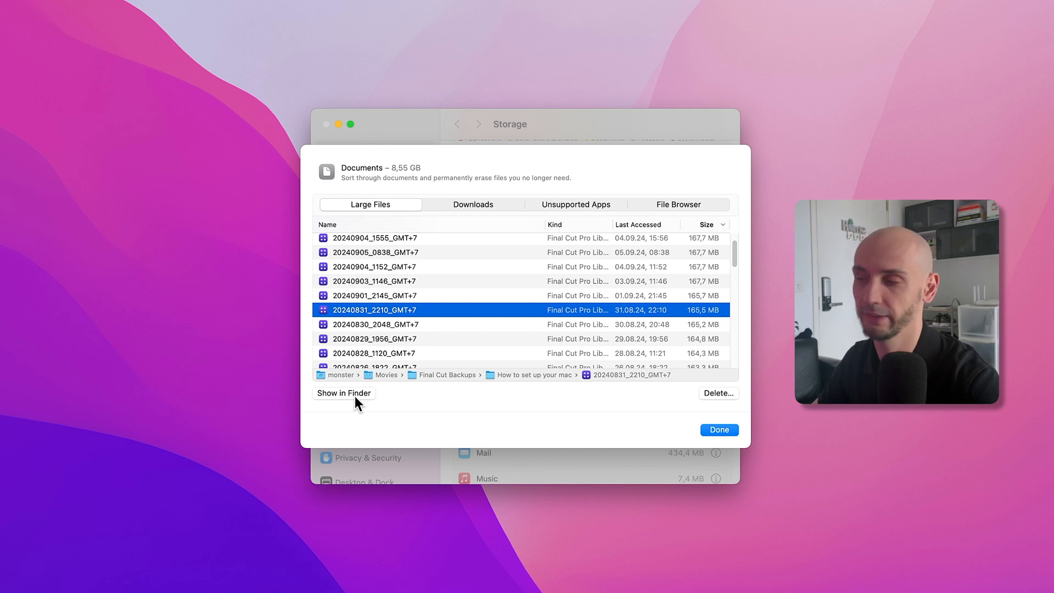
mouse_move(701, 396)
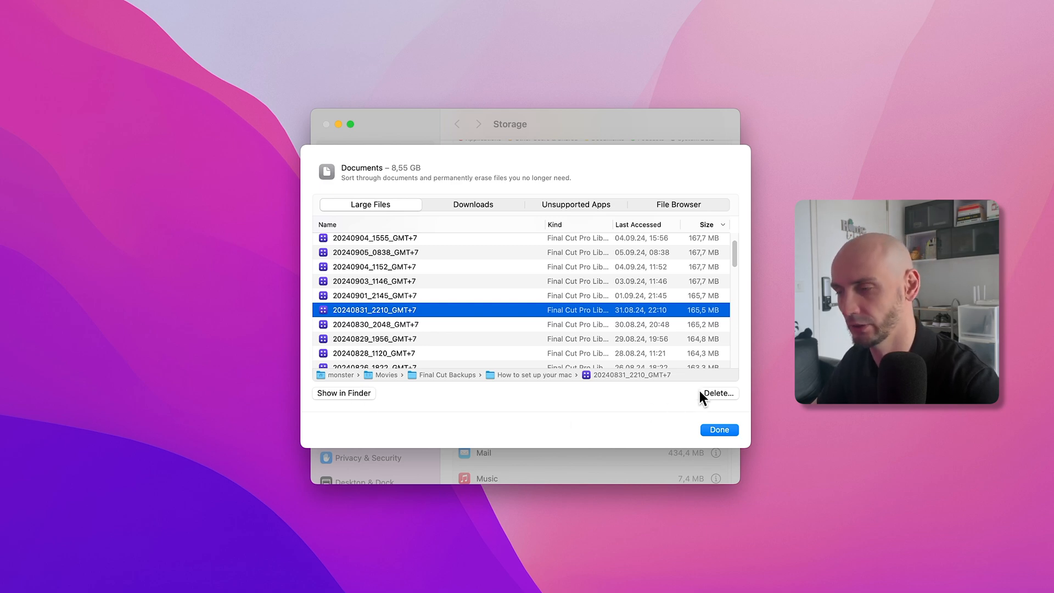
mouse_move(662, 409)
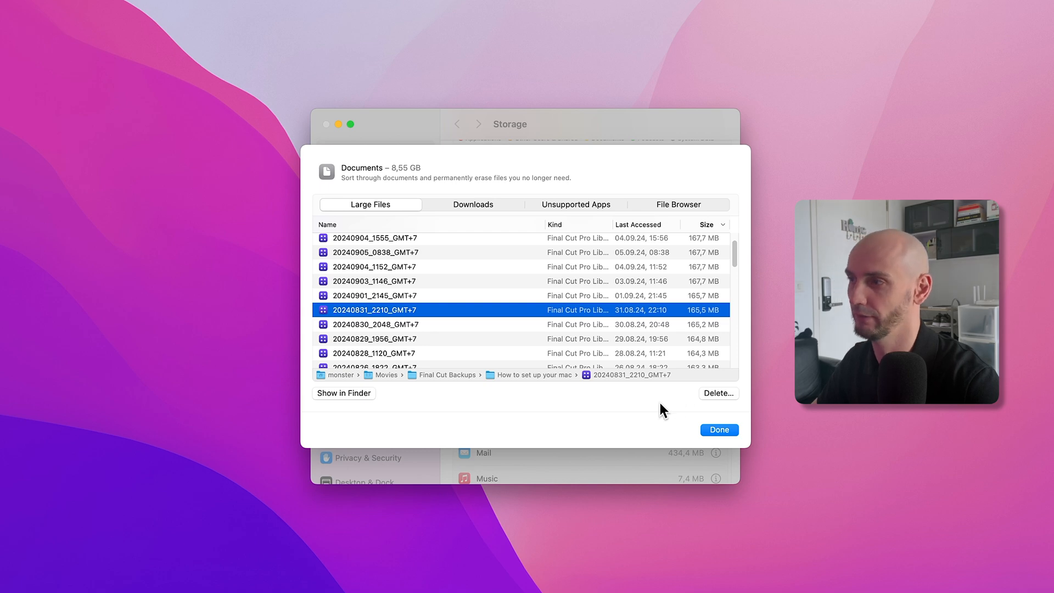
mouse_move(514, 336)
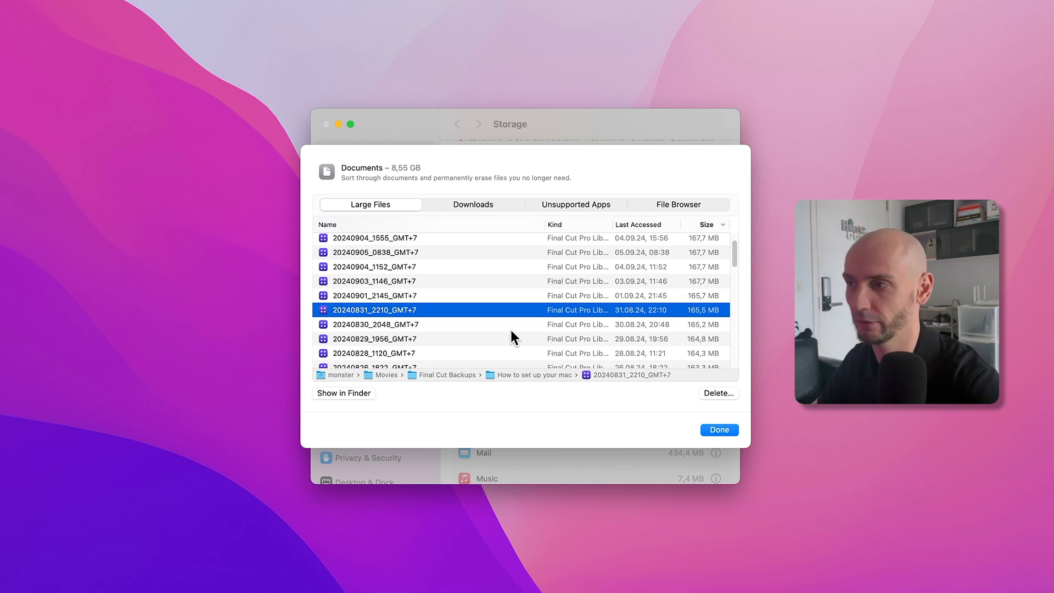
- Dismiss the Documents sheet with Done and scroll to Music Creation, Photos and Podcasts
left_click(718, 430)
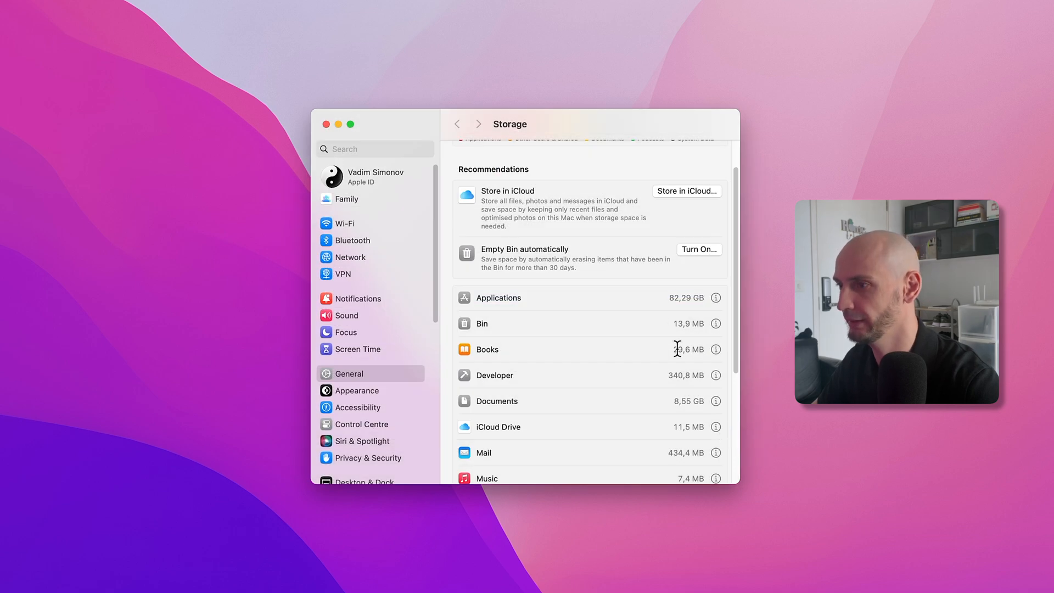
scroll("down", 3)
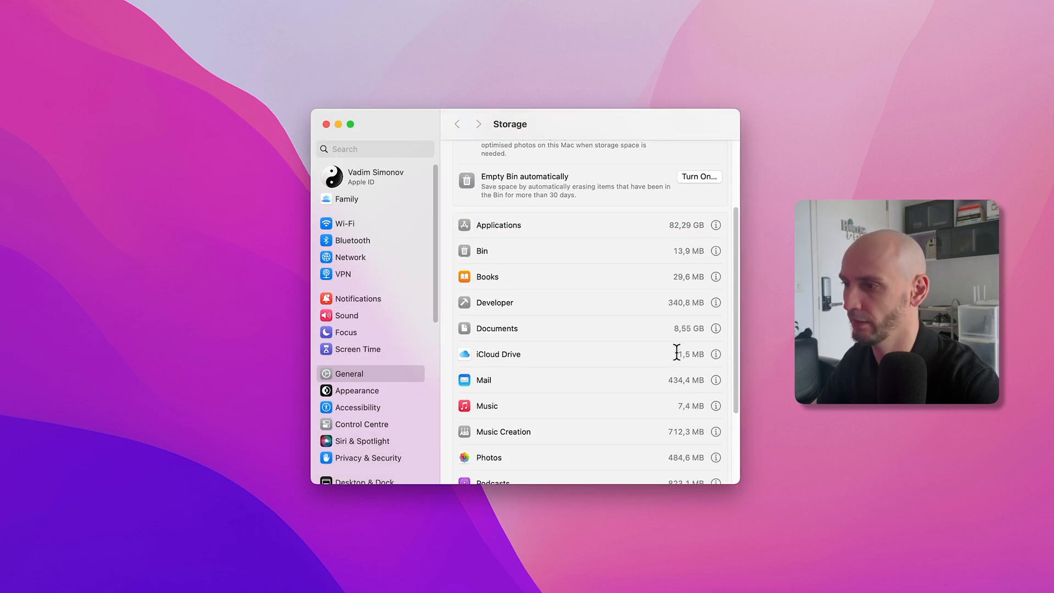
scroll("down", 3)
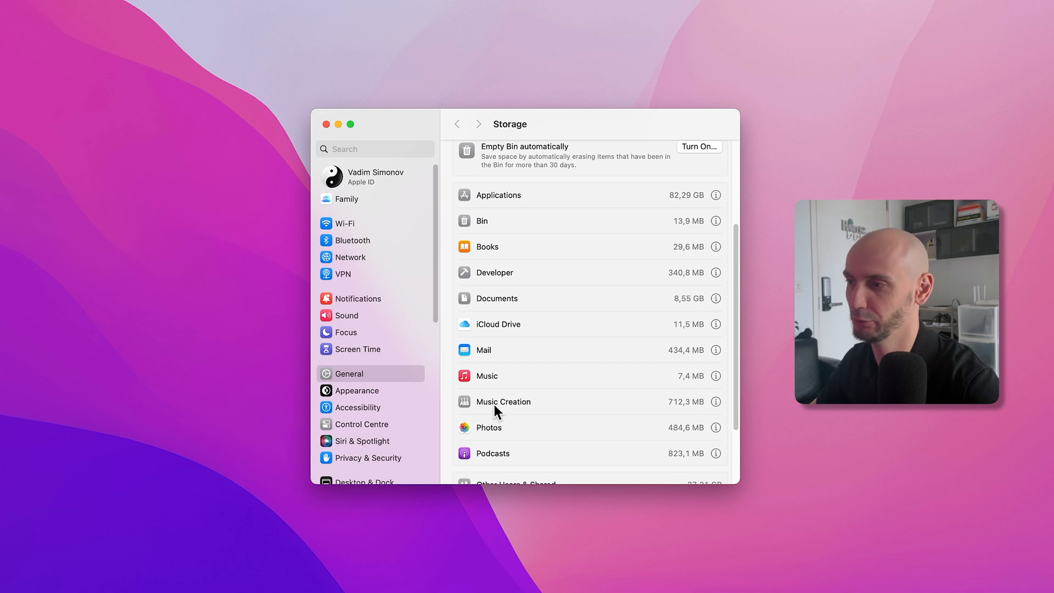
mouse_move(573, 414)
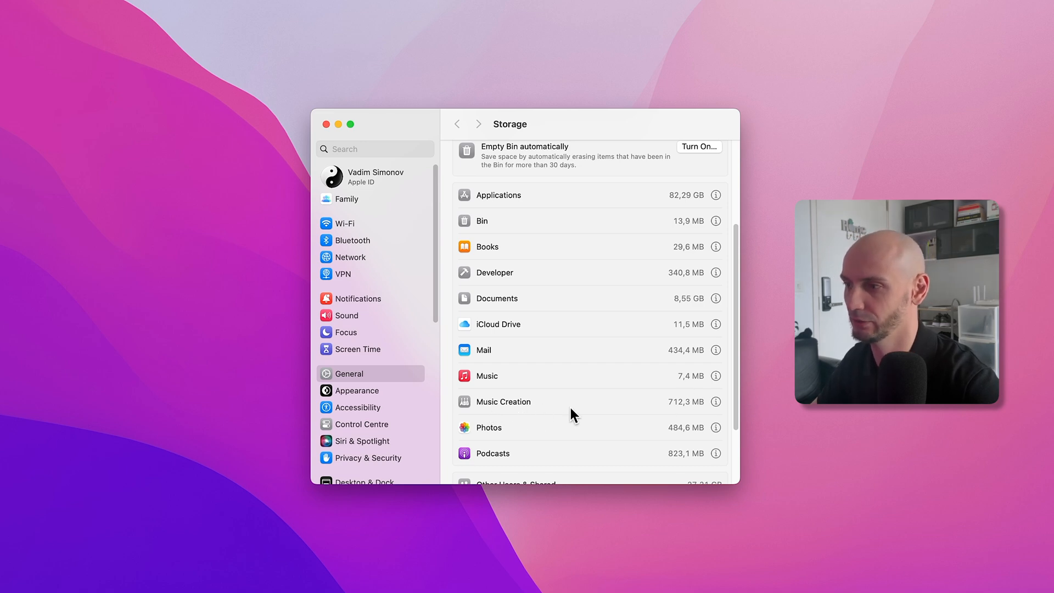
- Review Music Creation storage and leave with Done, keeping the GarageBand Sound Library
left_click(716, 401)
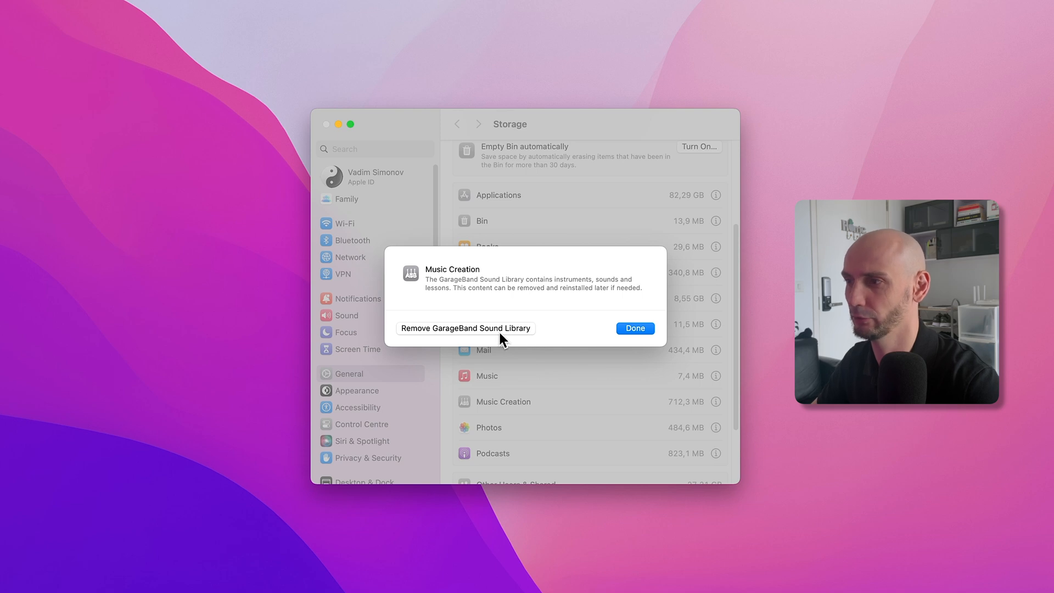
mouse_move(429, 338)
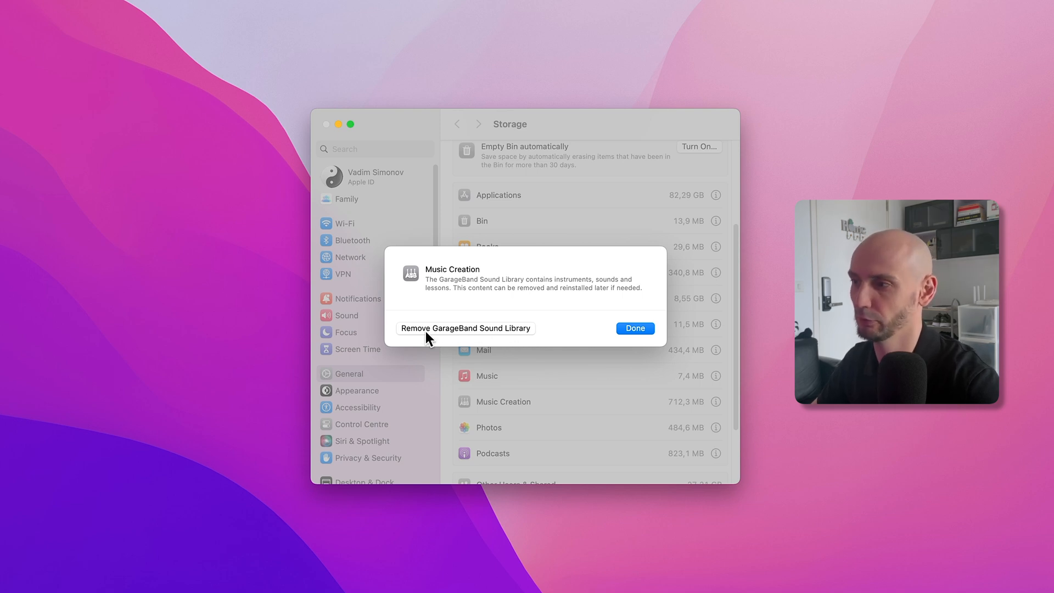
mouse_move(695, 414)
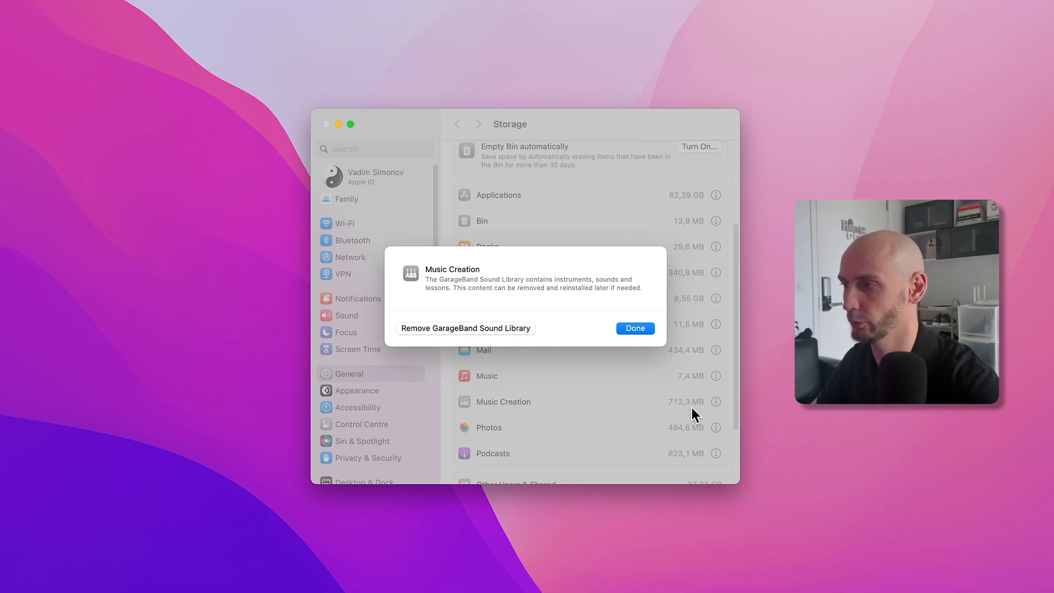
left_click(633, 328)
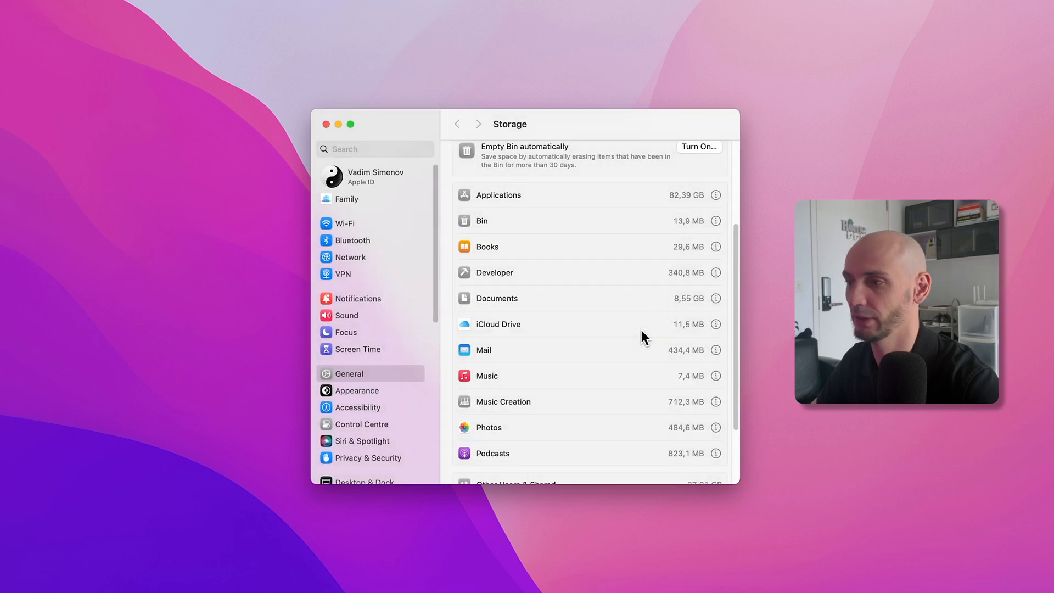
scroll("down", 3)
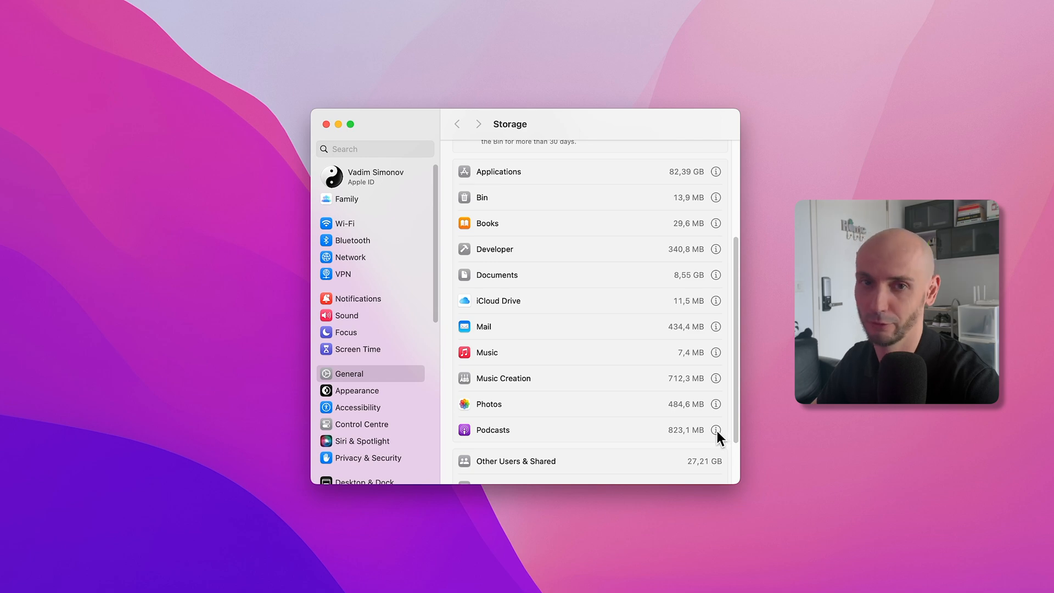
- Select all 12 downloaded podcast episodes and confirm deleting them (823.1 MB)
left_click(714, 430)
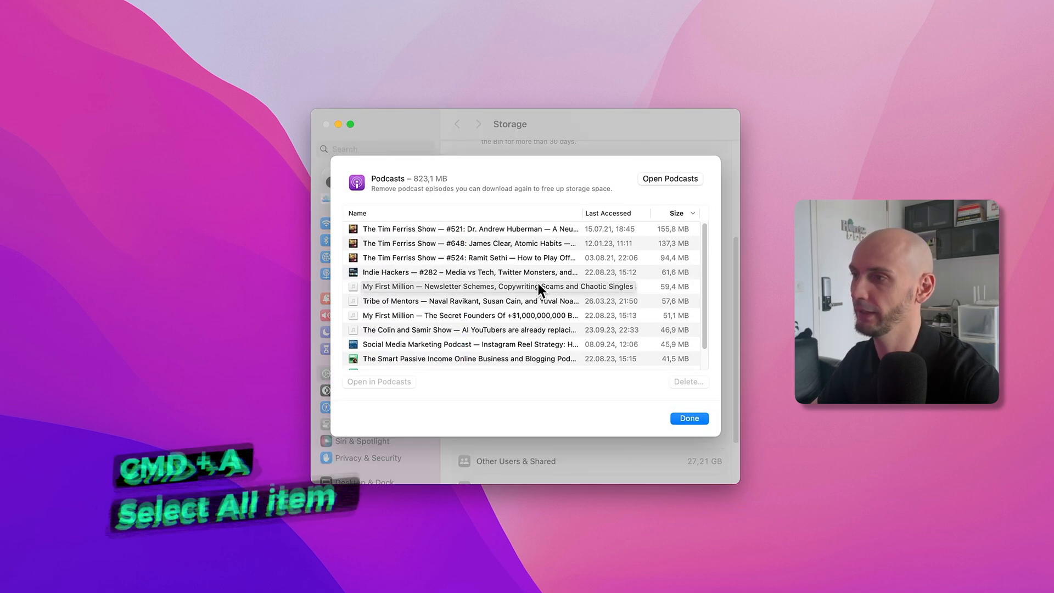
key("cmd+a")
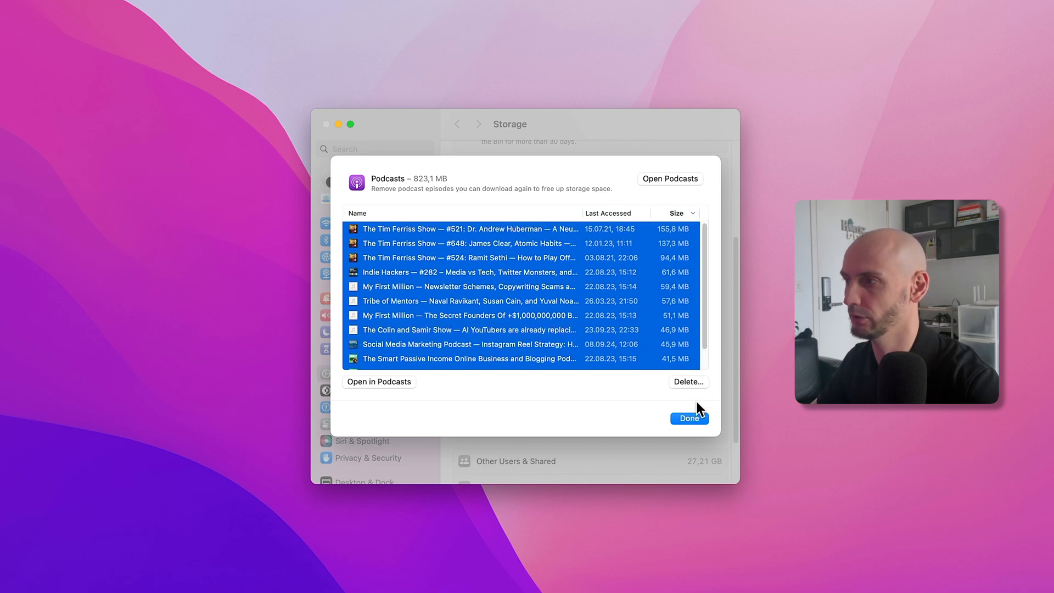
left_click(687, 382)
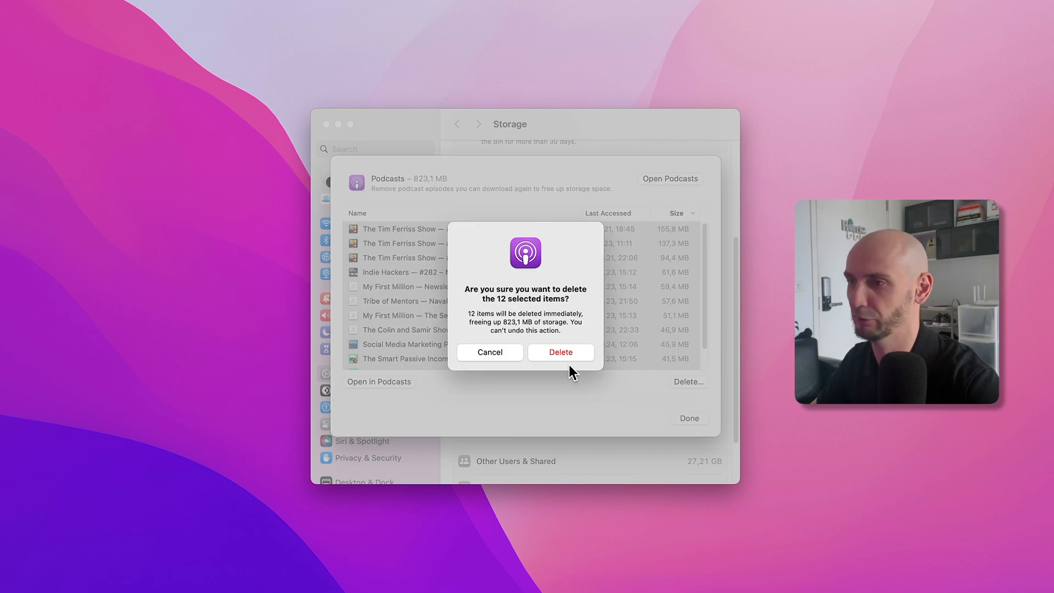
left_click(560, 351)
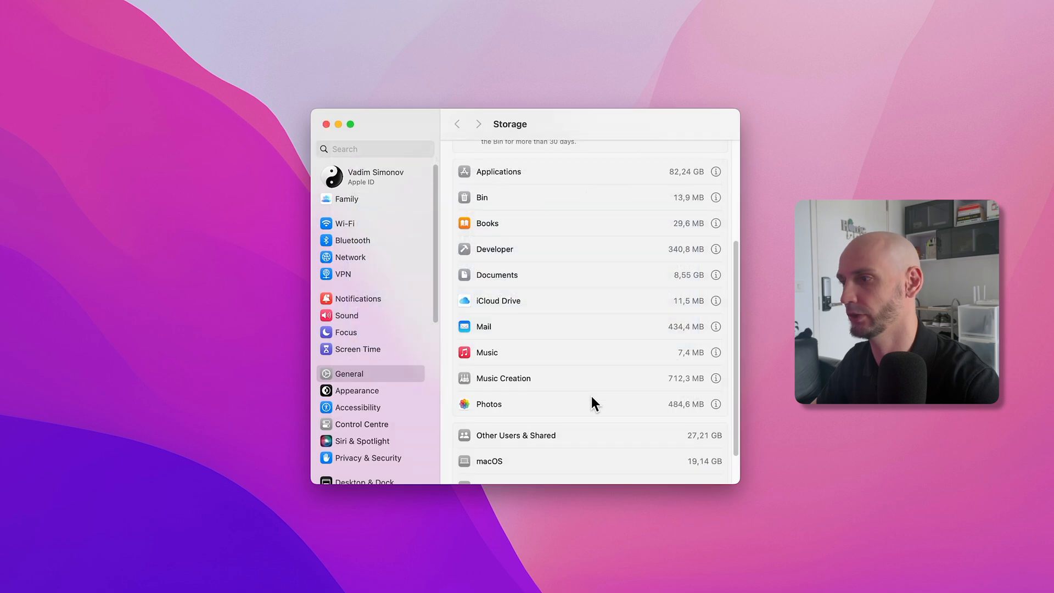
scroll("down", 3)
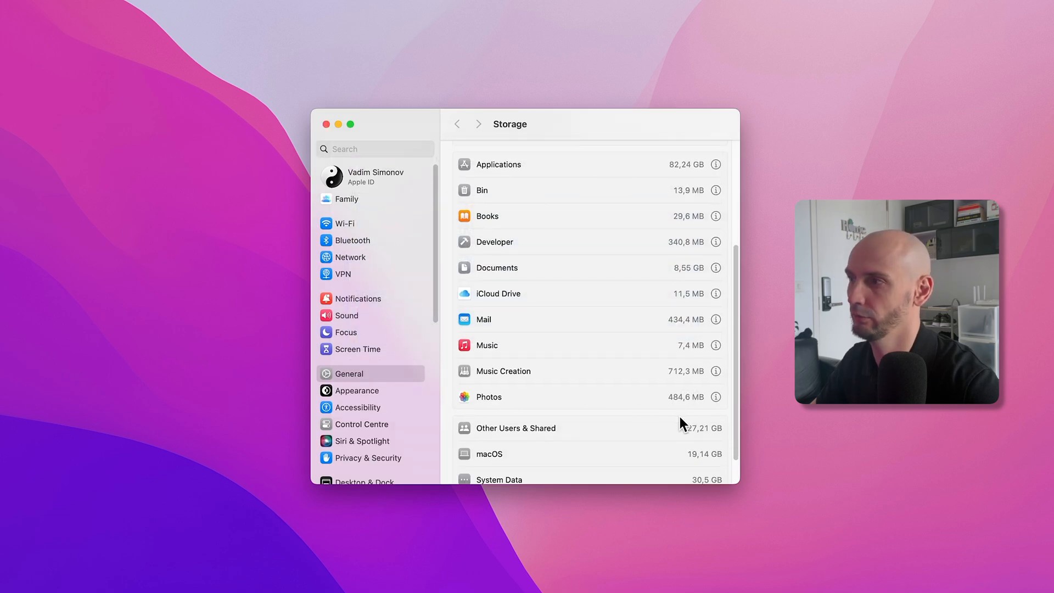
scroll("up", 3)
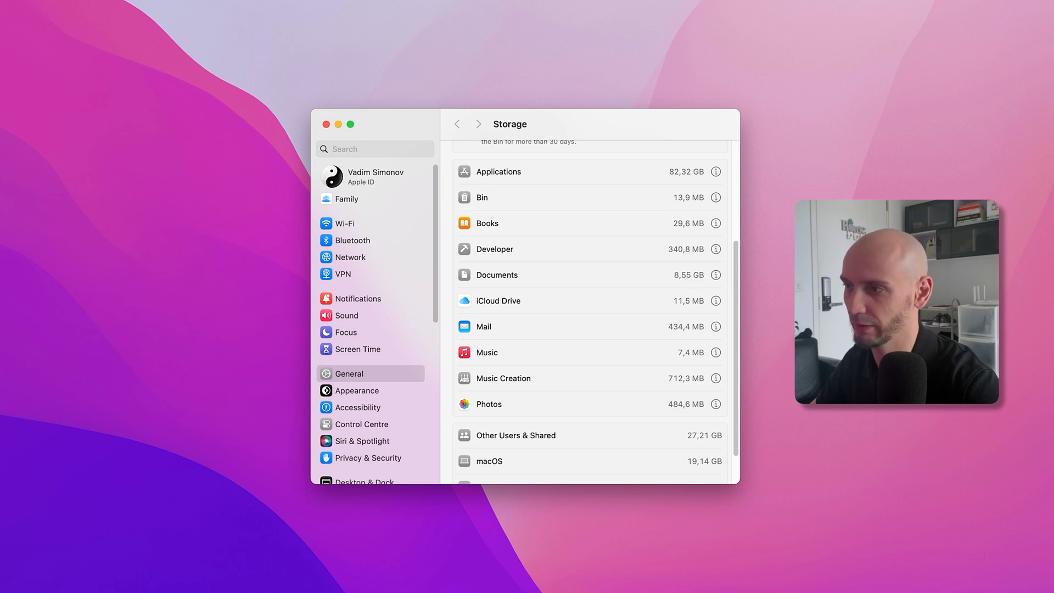
scroll("up", 3)
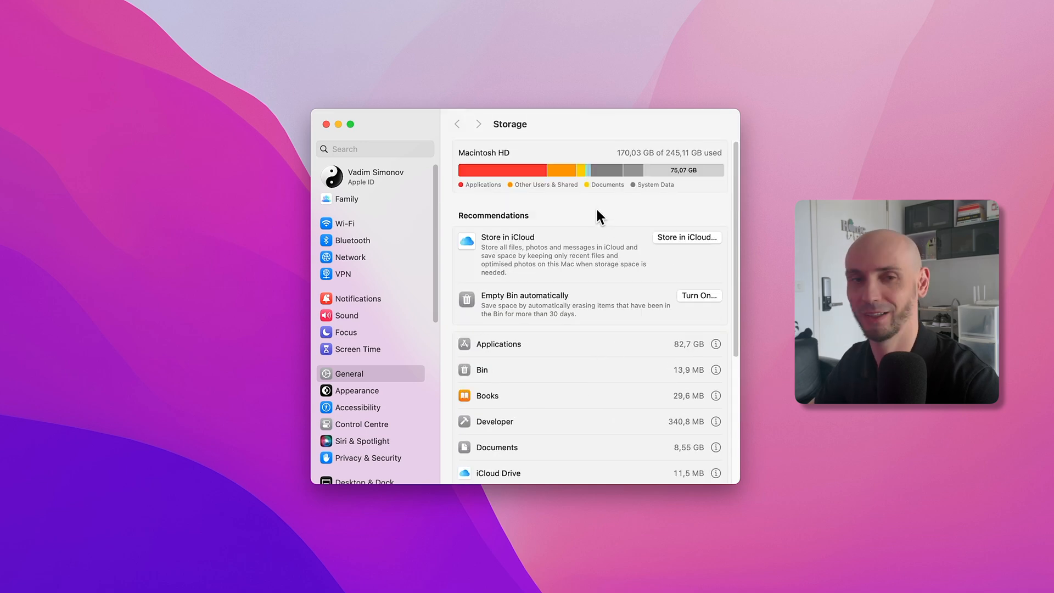
mouse_move(607, 169)
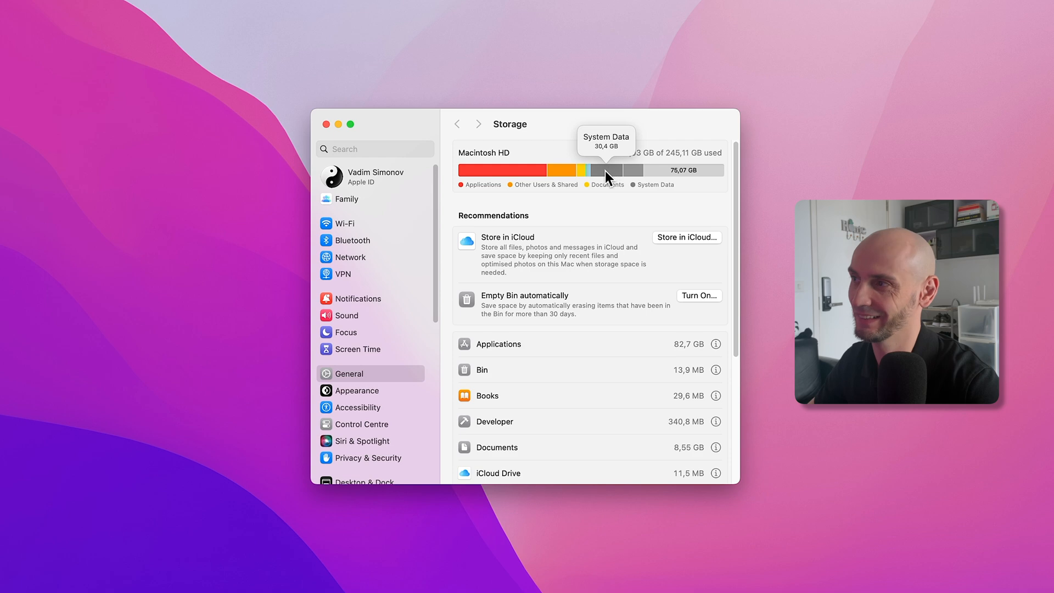
mouse_move(607, 176)
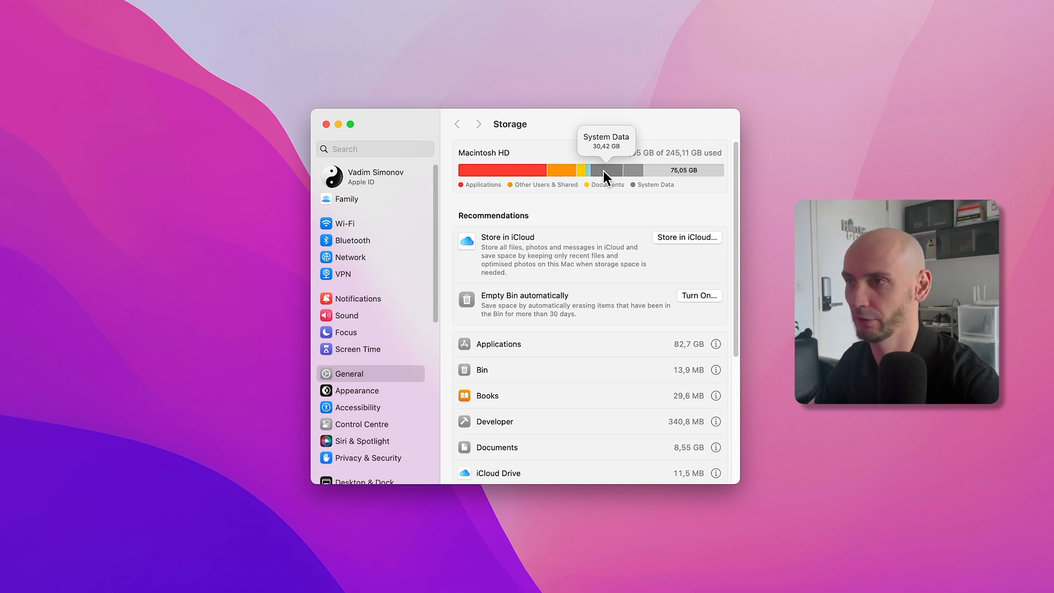
mouse_move(580, 72)
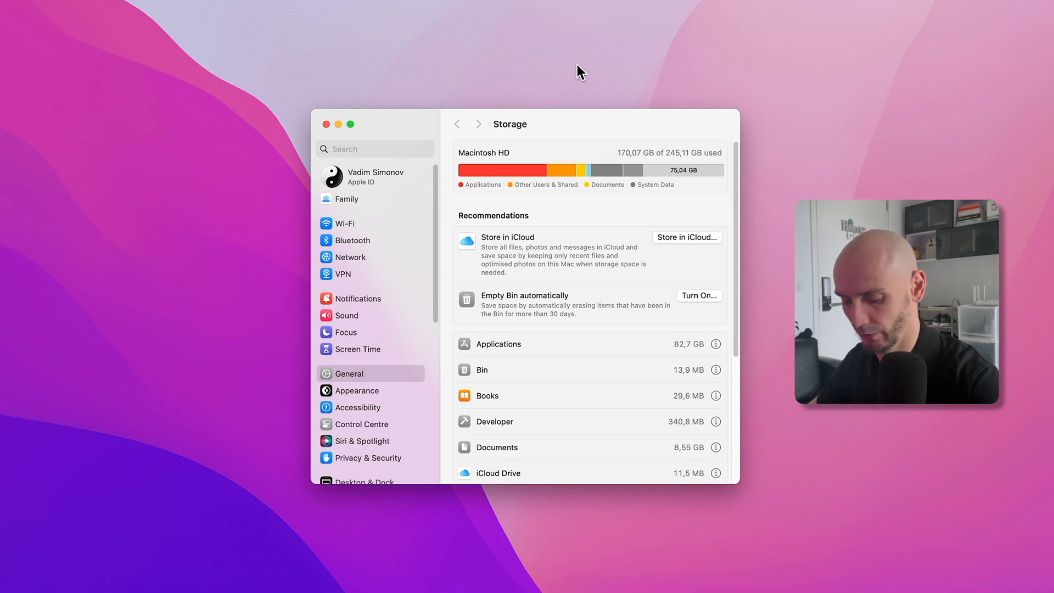
- From Finder's Go menu, reach the hidden user Library folder
type("sto")
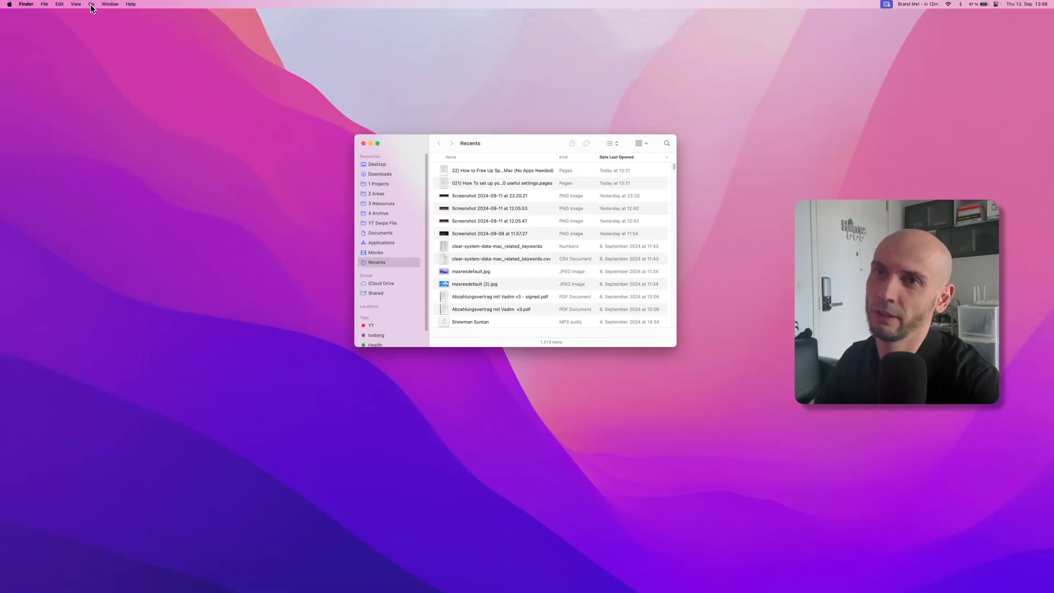
left_click(91, 4)
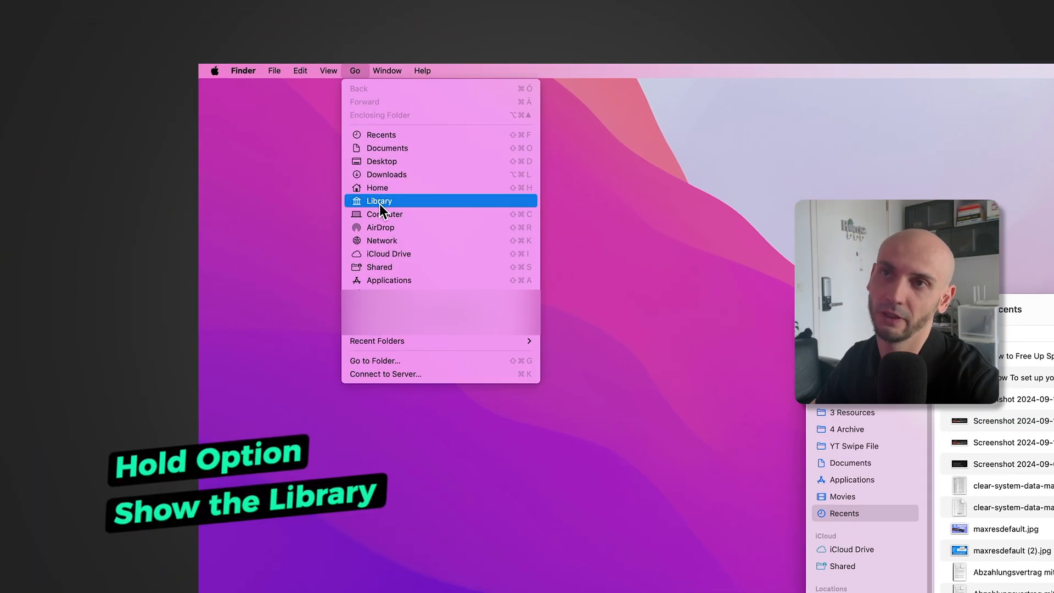
left_click(378, 200)
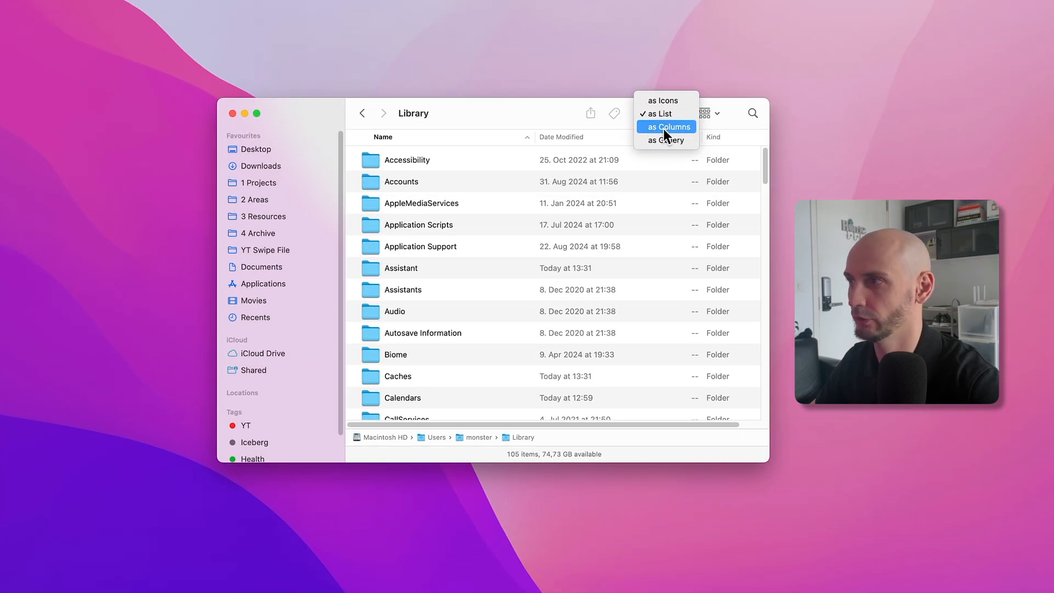
- Enter the Caches folder via Columns view and show its contents as a detailed list
left_click(666, 127)
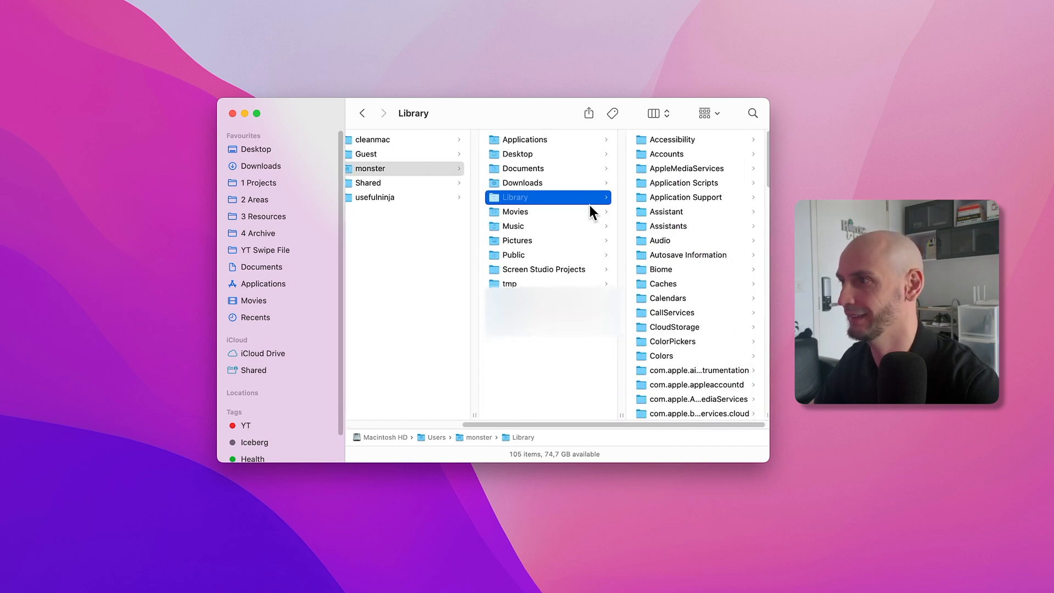
mouse_move(672, 291)
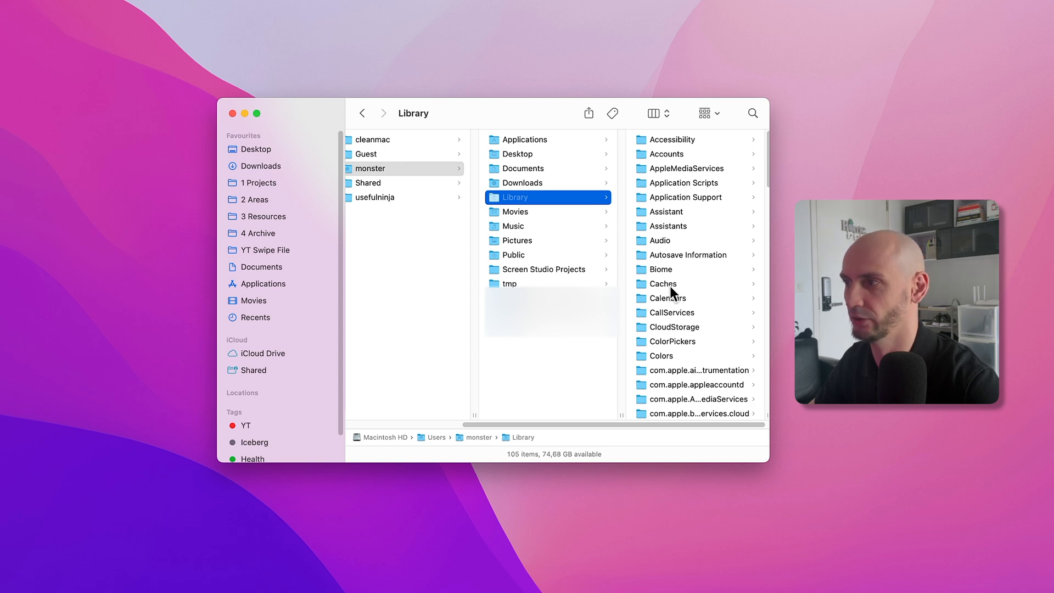
left_click(662, 283)
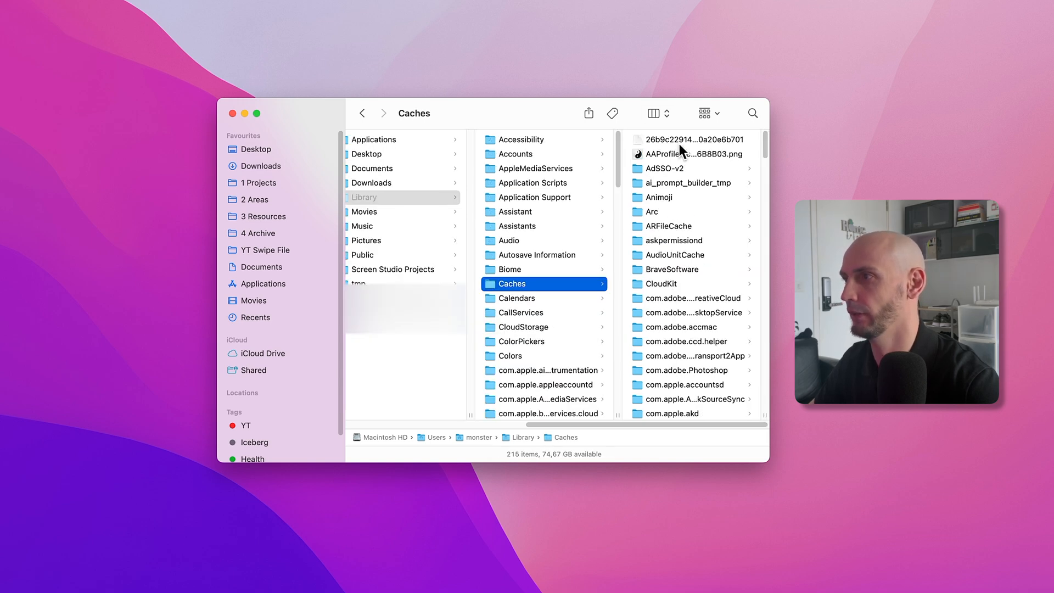
left_click(652, 112)
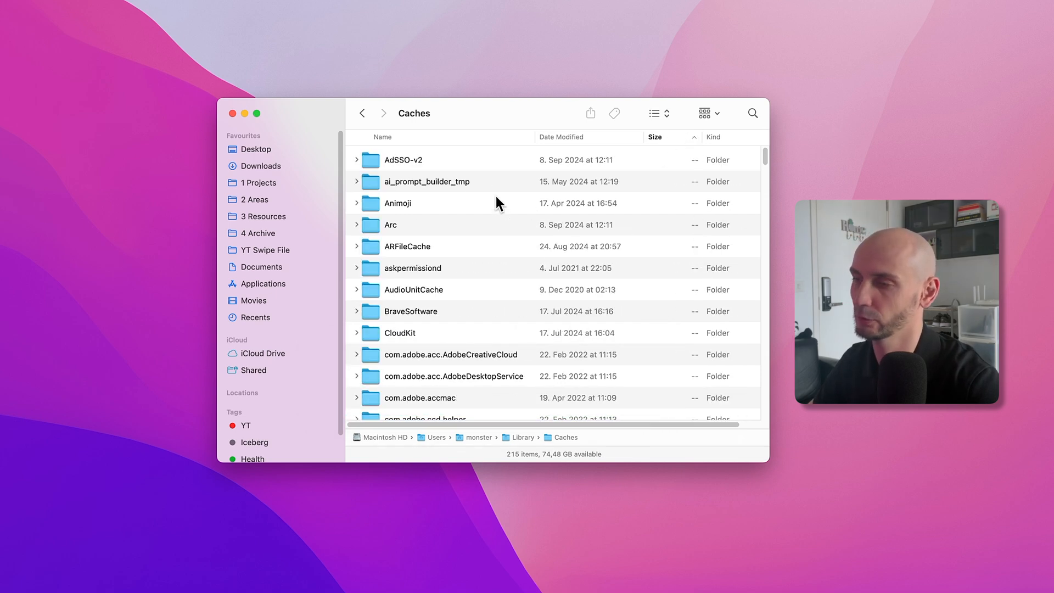
- Check Arc's cache size via Get Info, then move the Arc and BraveSoftware cache folders to the Bin
right_click(390, 224)
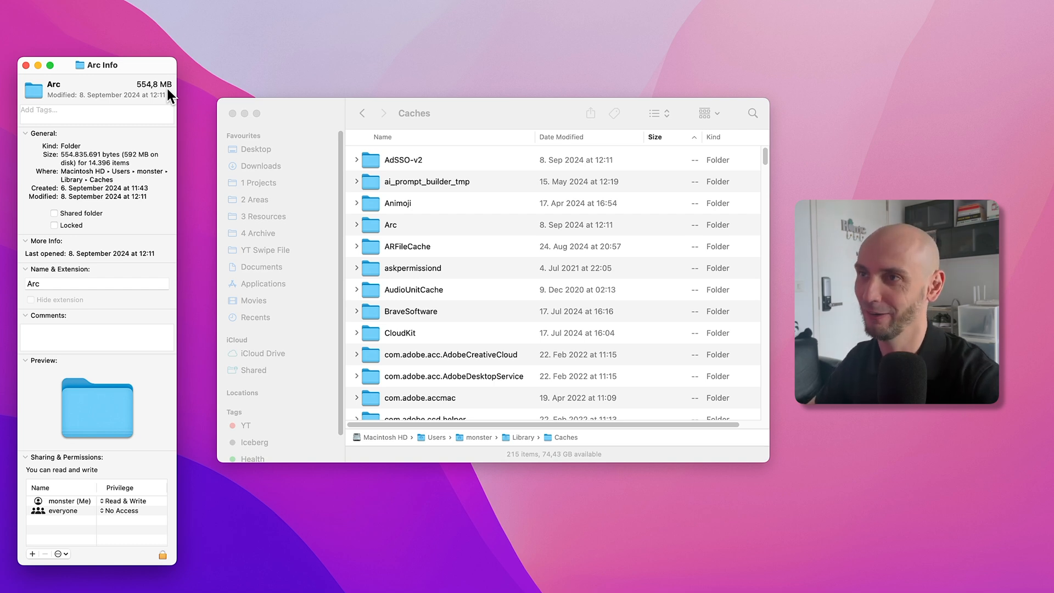
mouse_move(156, 96)
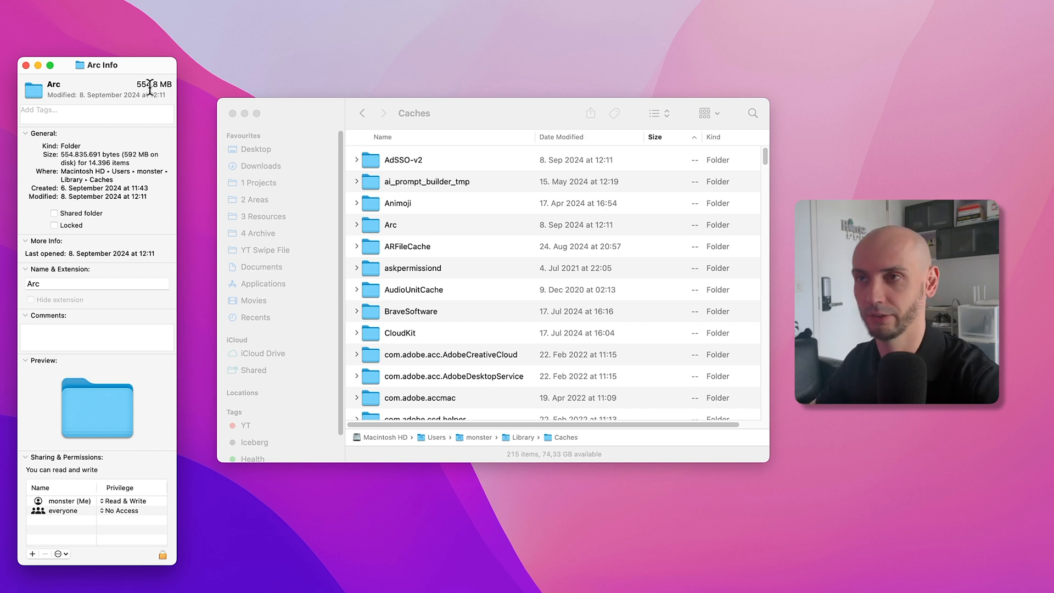
left_click(27, 65)
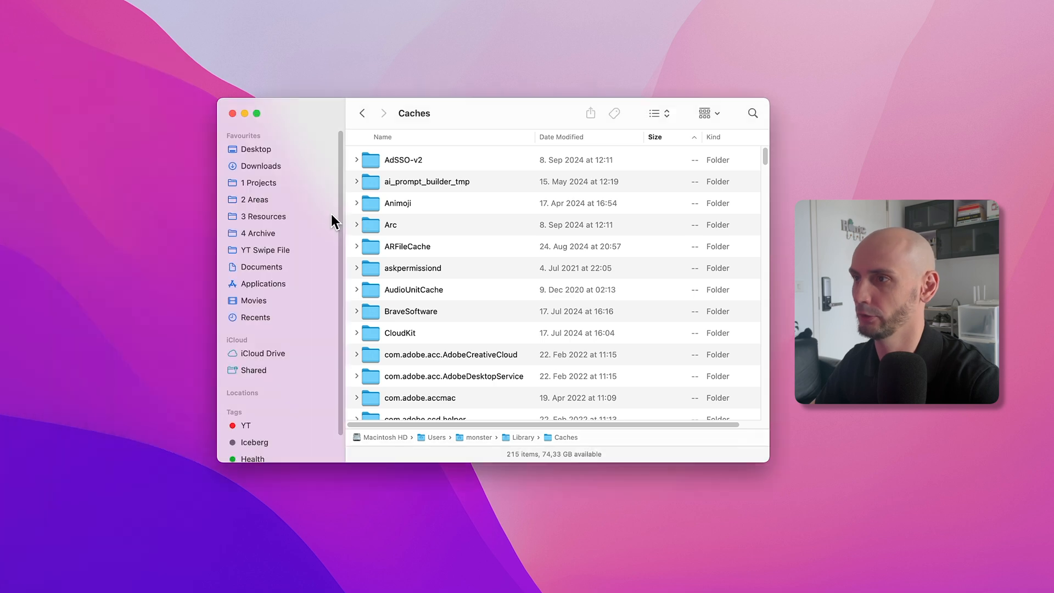
left_click(390, 224)
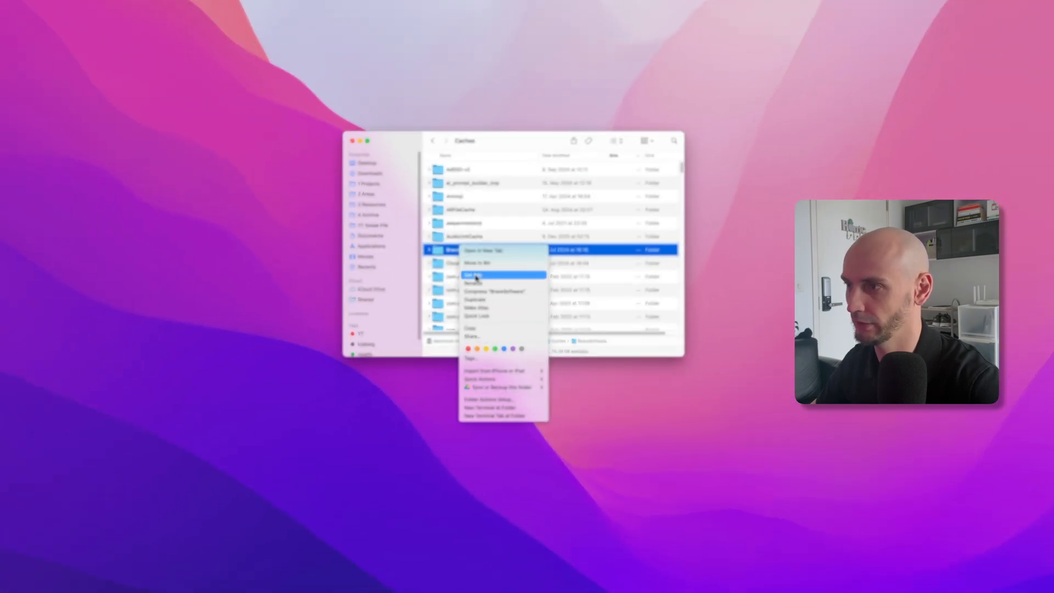
left_click(476, 276)
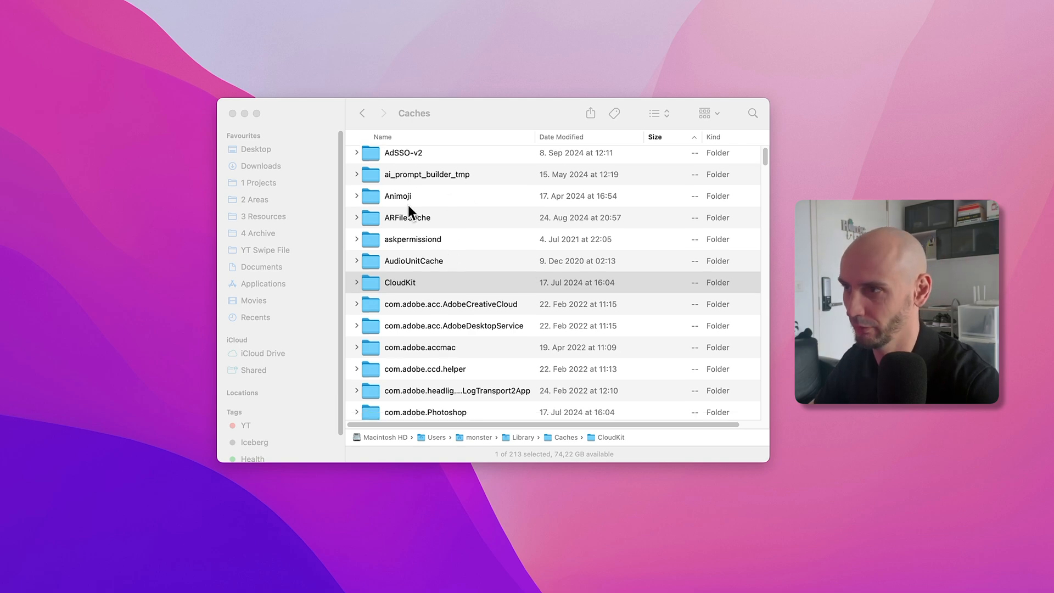
scroll("down", 3)
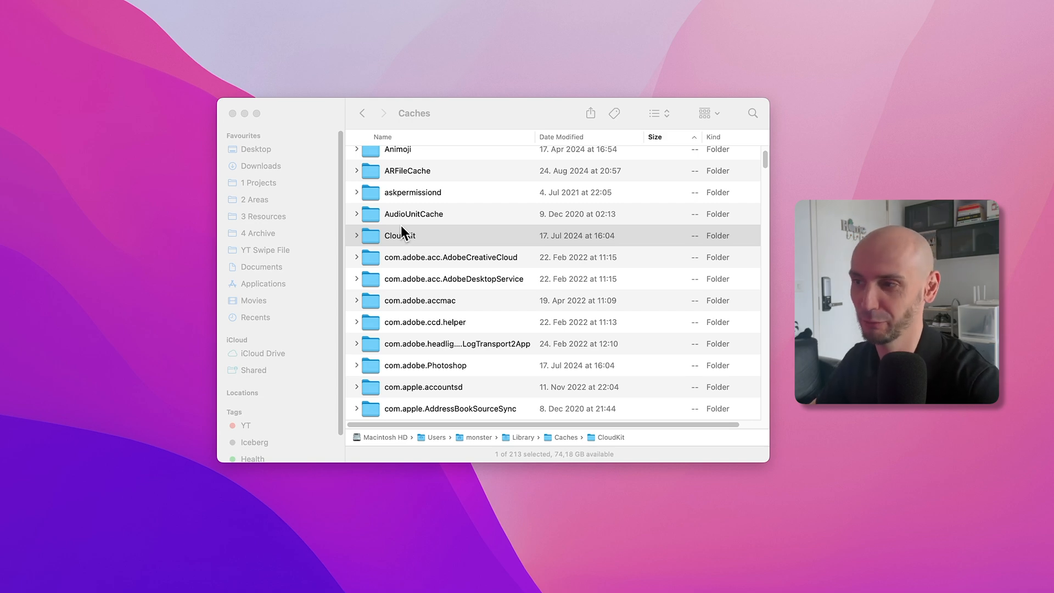
scroll("down", 3)
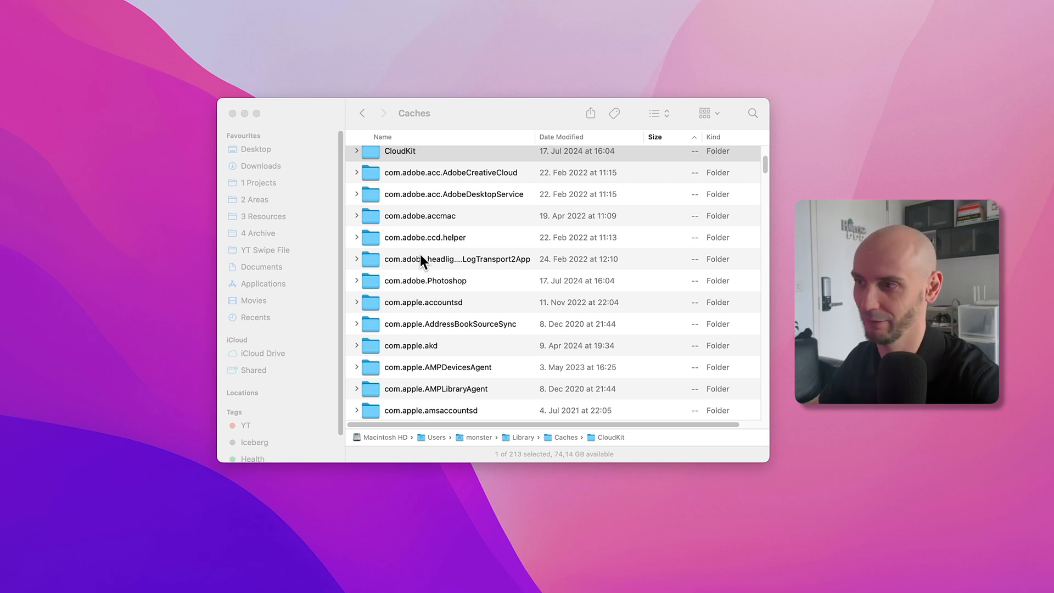
mouse_move(464, 250)
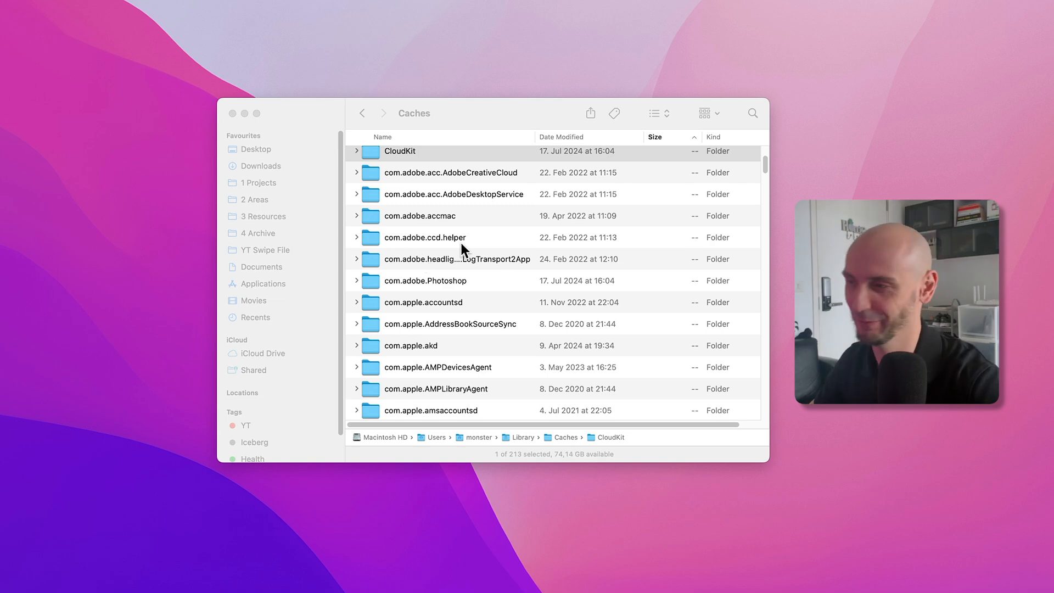
scroll("up", 3)
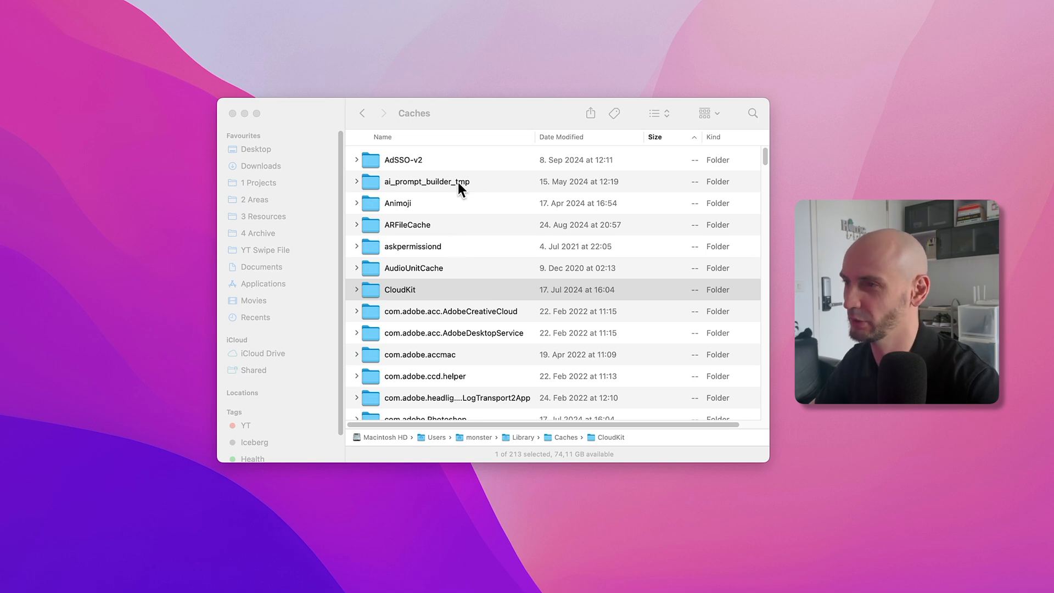
mouse_move(439, 217)
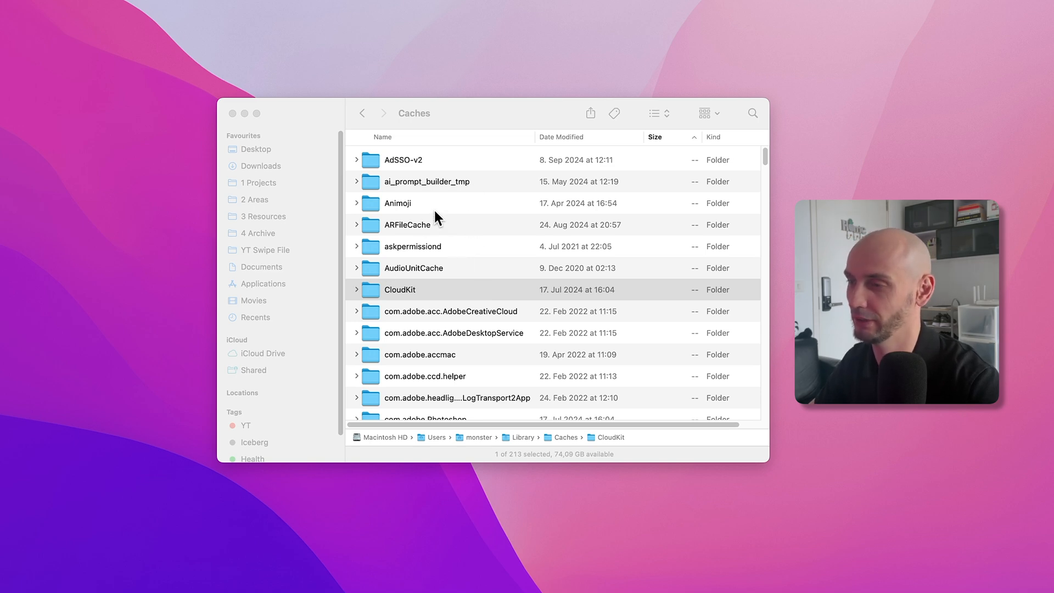
left_click(400, 289)
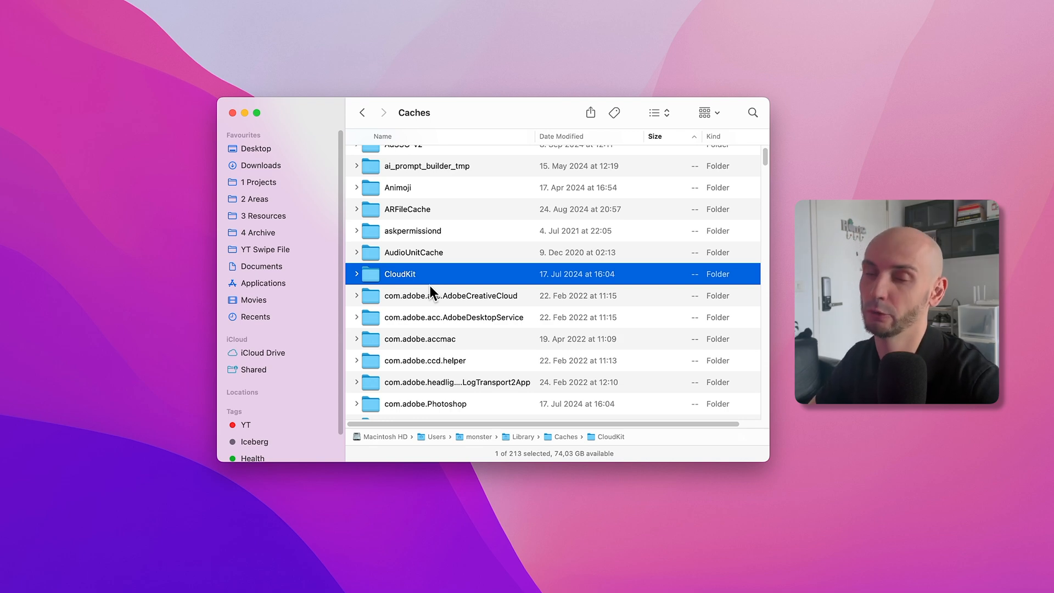
key("cmd+space")
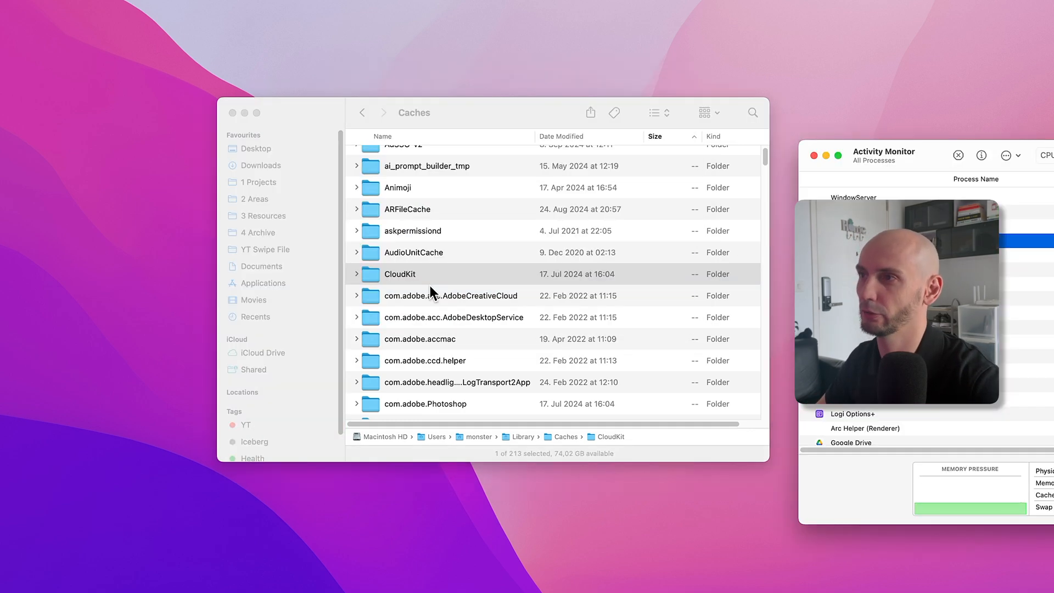
- Review memory usage in Activity Monitor's Memory view, including the Cached Files figure
left_click(883, 155)
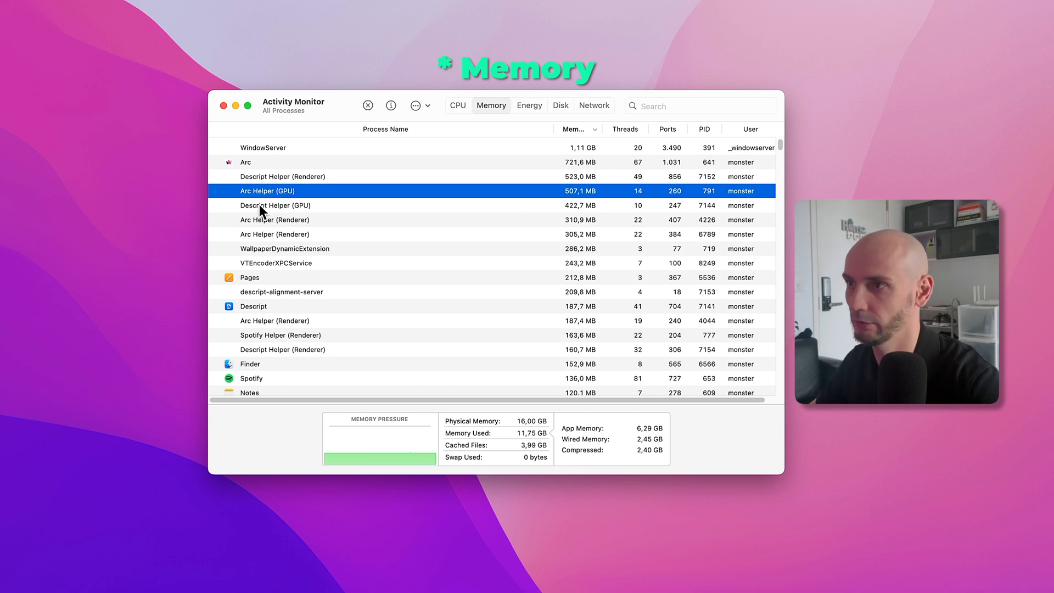
mouse_move(261, 228)
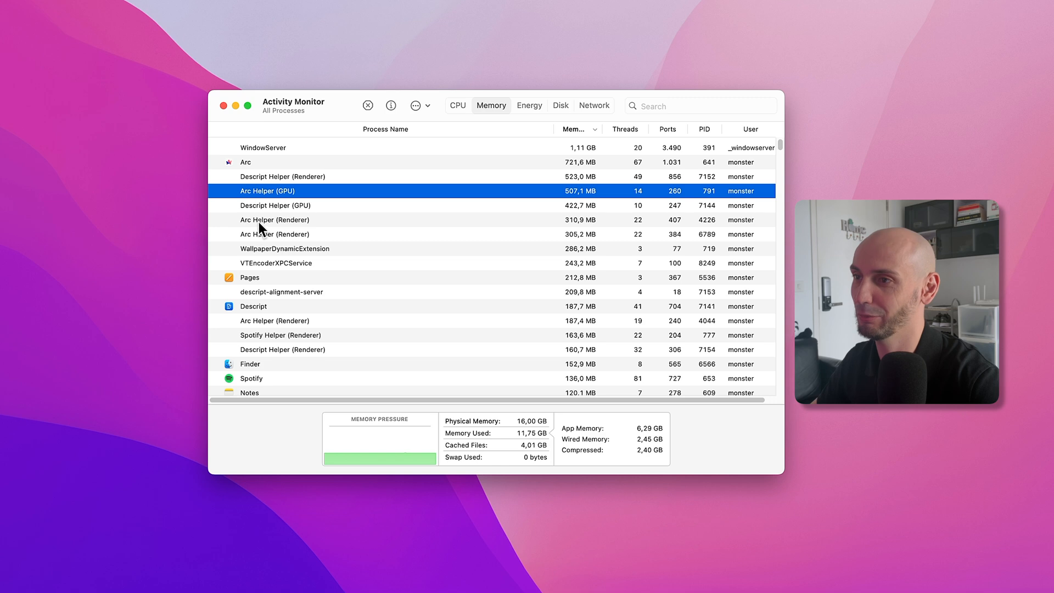
mouse_move(561, 364)
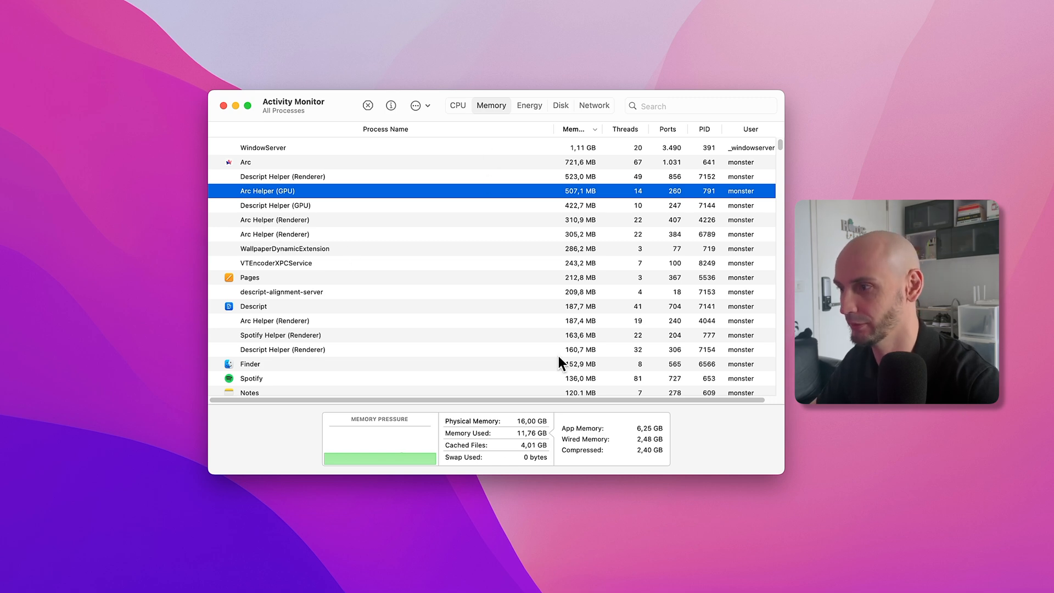
mouse_move(532, 424)
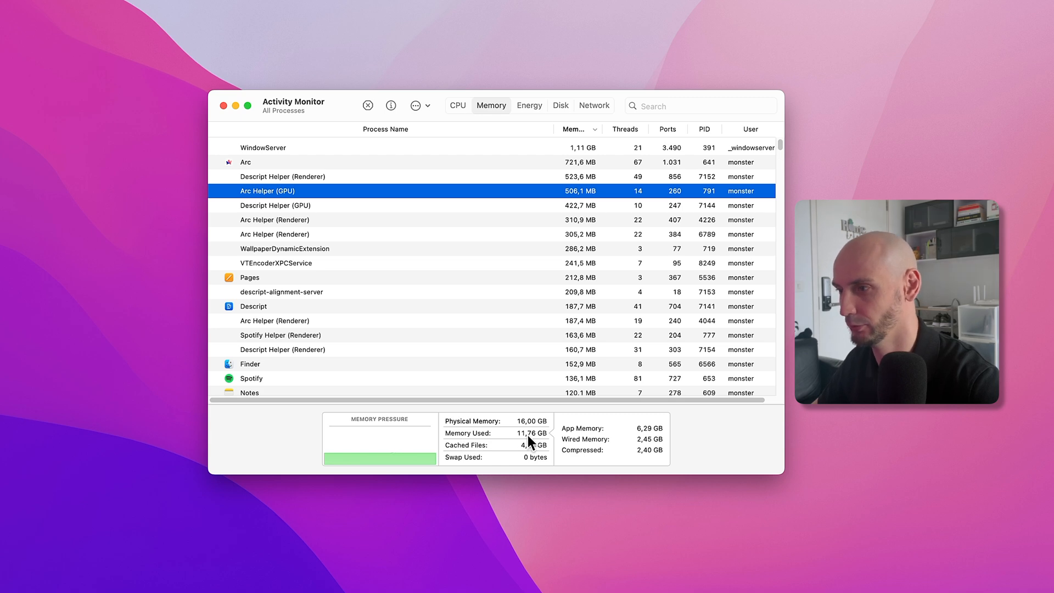
mouse_move(498, 455)
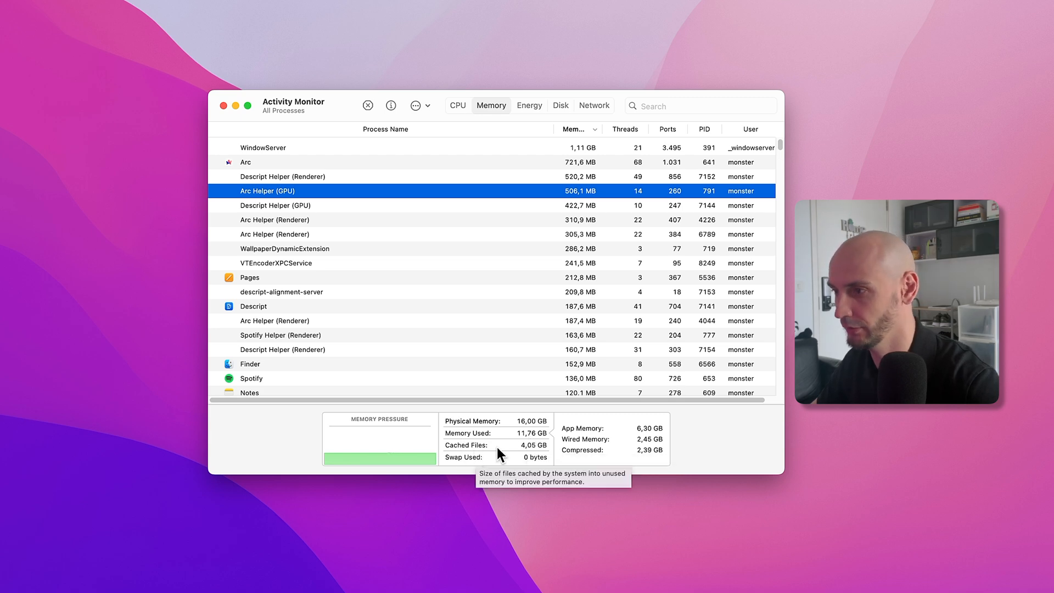
mouse_move(522, 496)
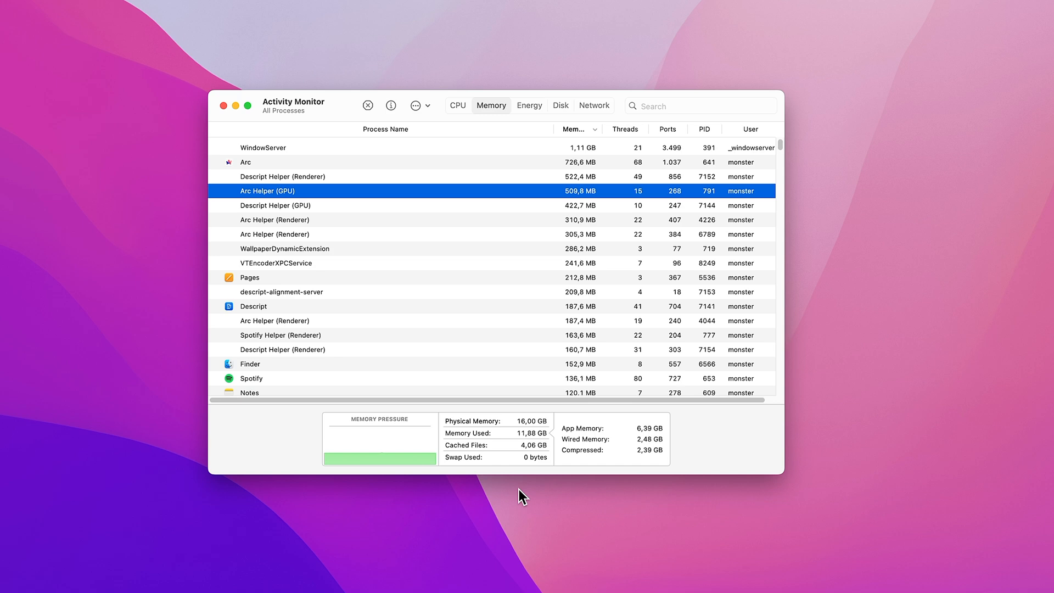
type("act")
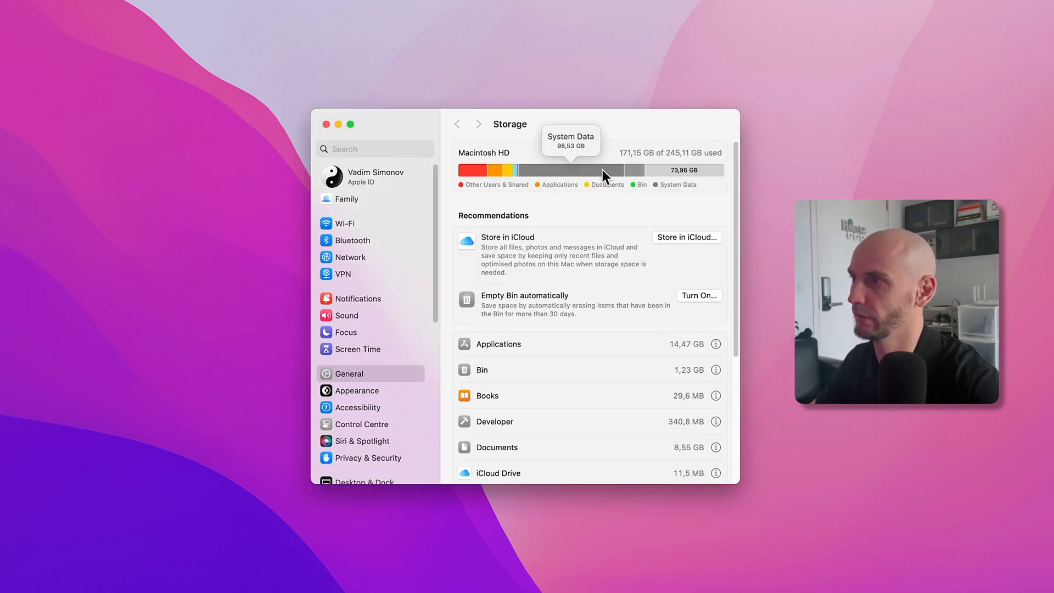
mouse_move(618, 243)
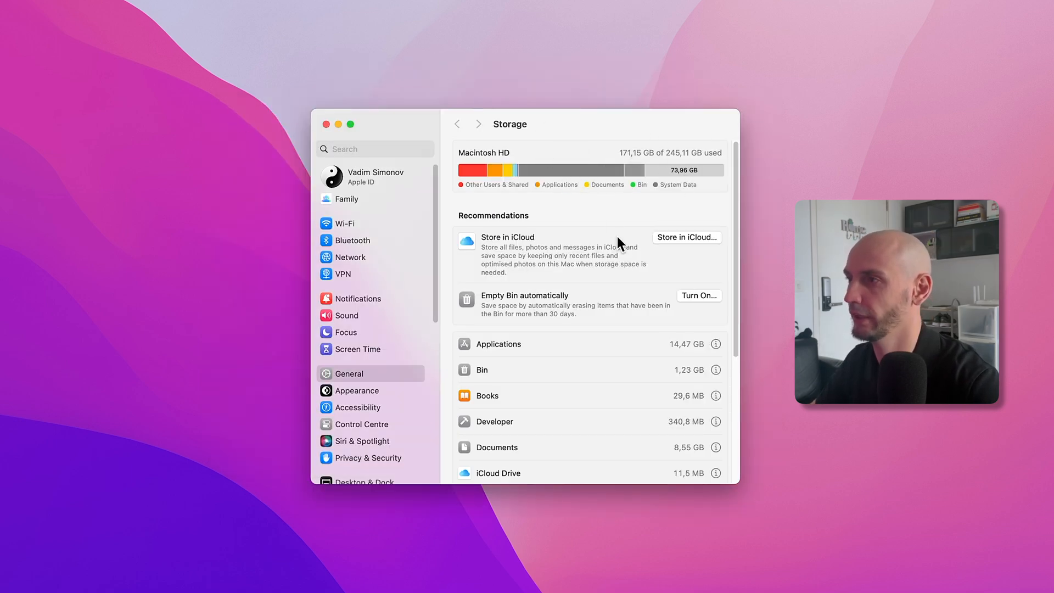
mouse_move(599, 225)
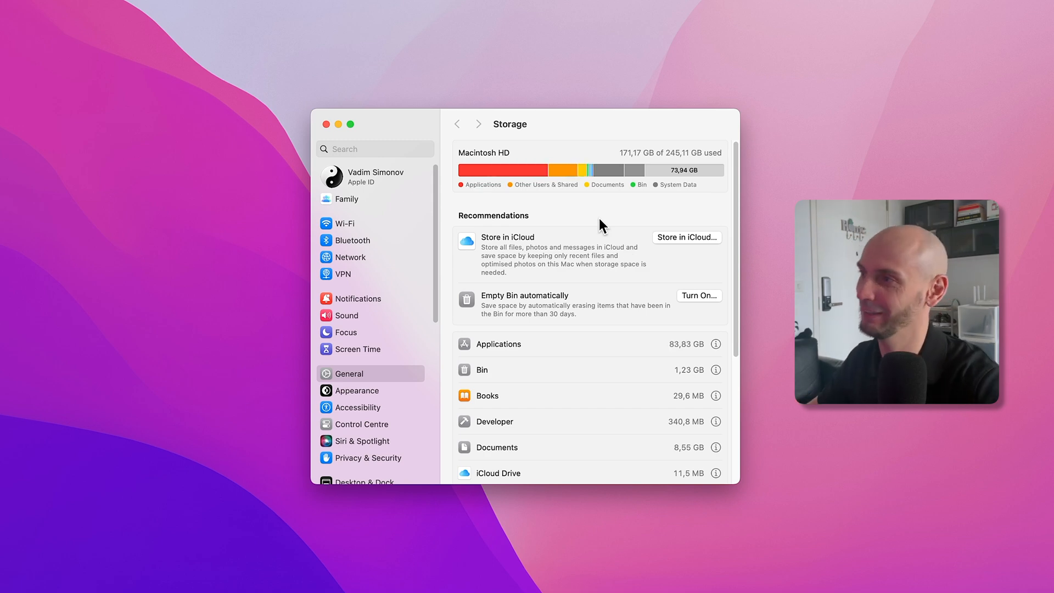
mouse_move(605, 170)
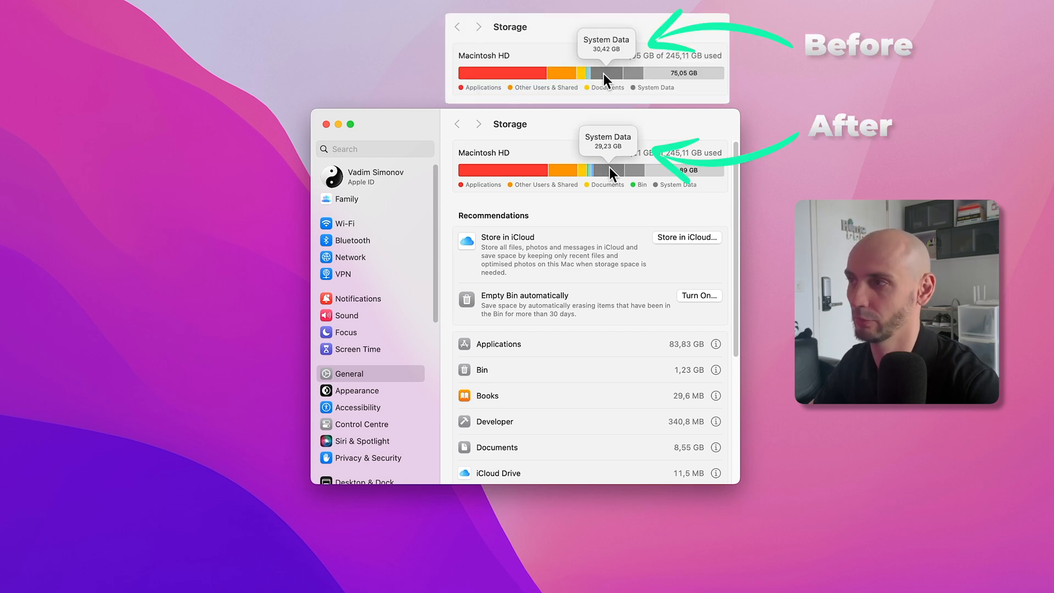
mouse_move(617, 175)
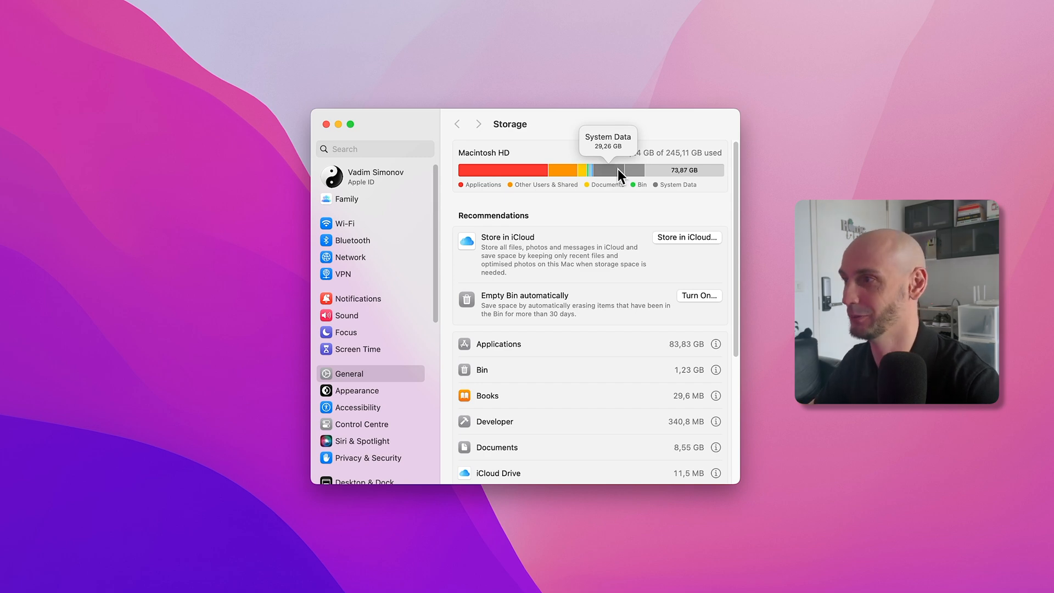
mouse_move(602, 177)
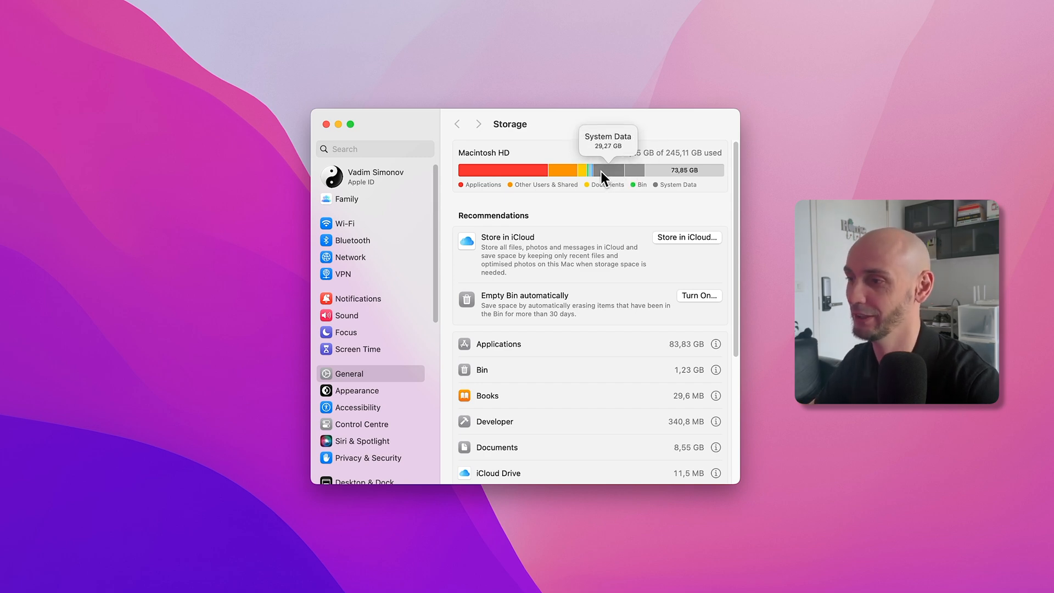
- Scroll the Storage category list to show macOS at 19.14 GB
scroll("down", 3)
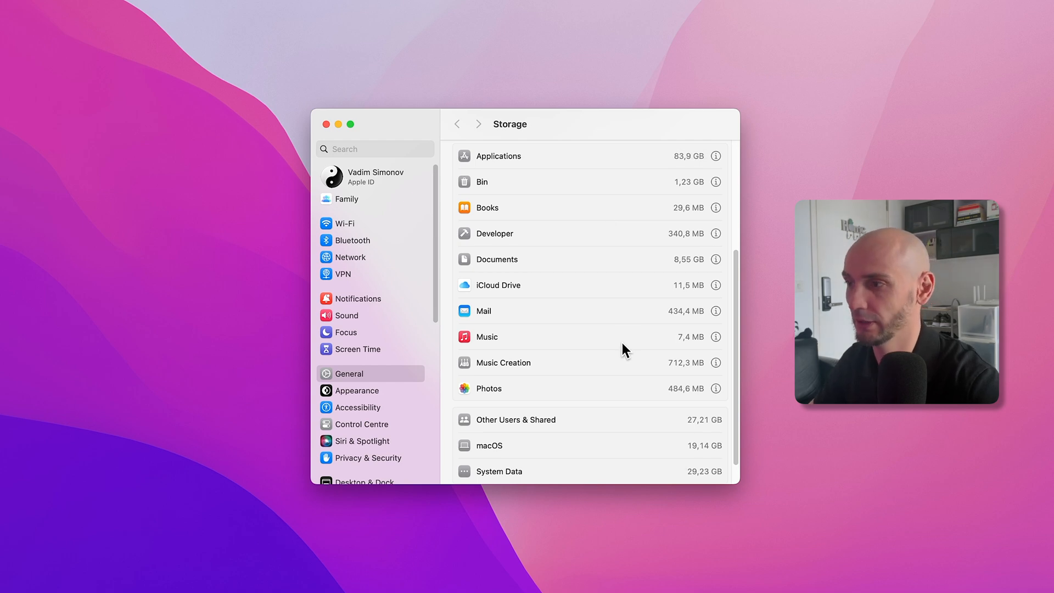
mouse_move(503, 403)
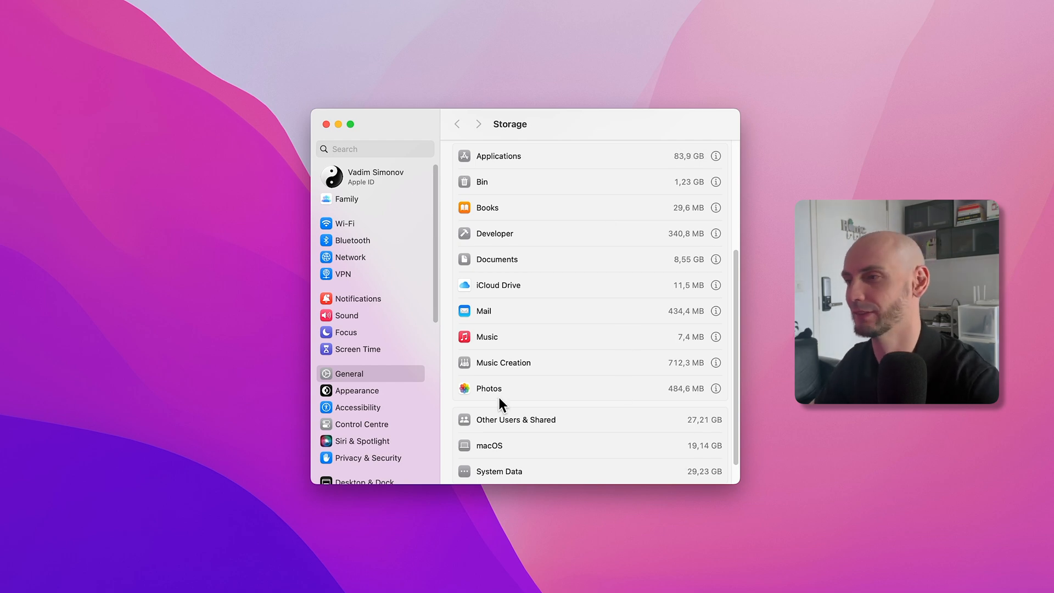
left_click(714, 388)
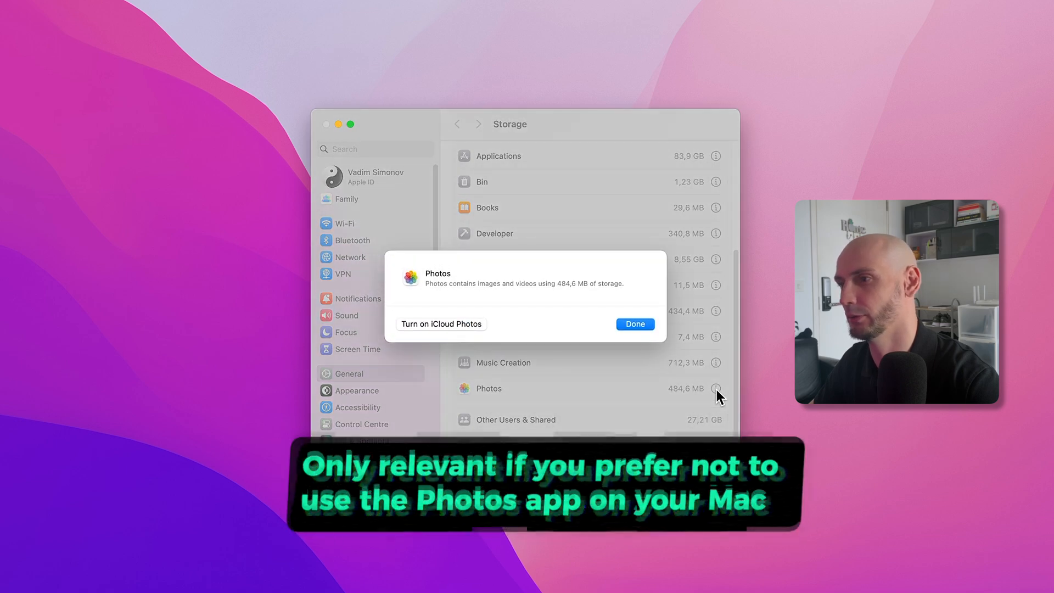
mouse_move(434, 339)
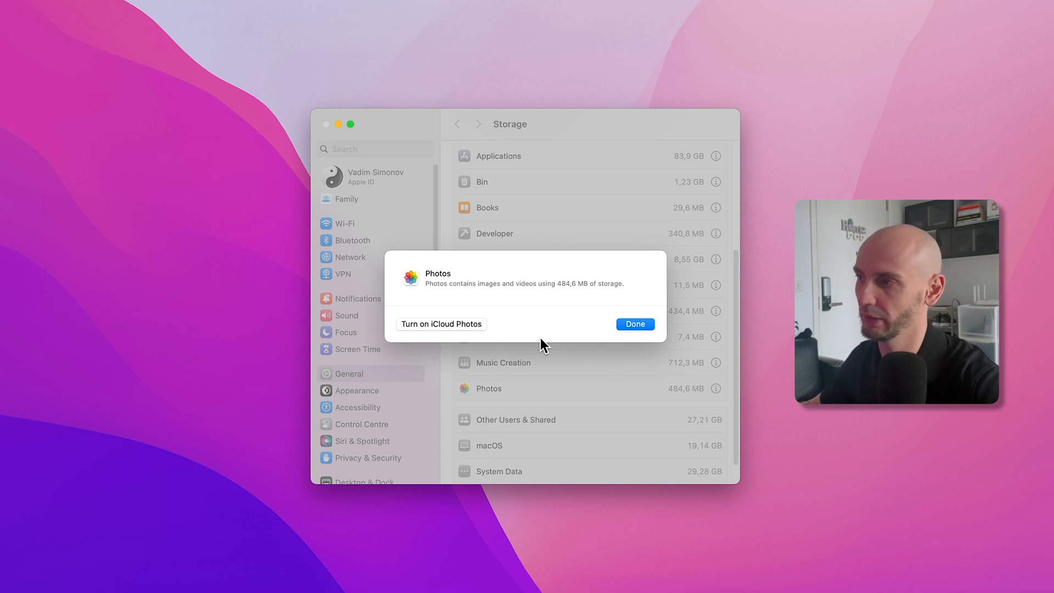
mouse_move(588, 342)
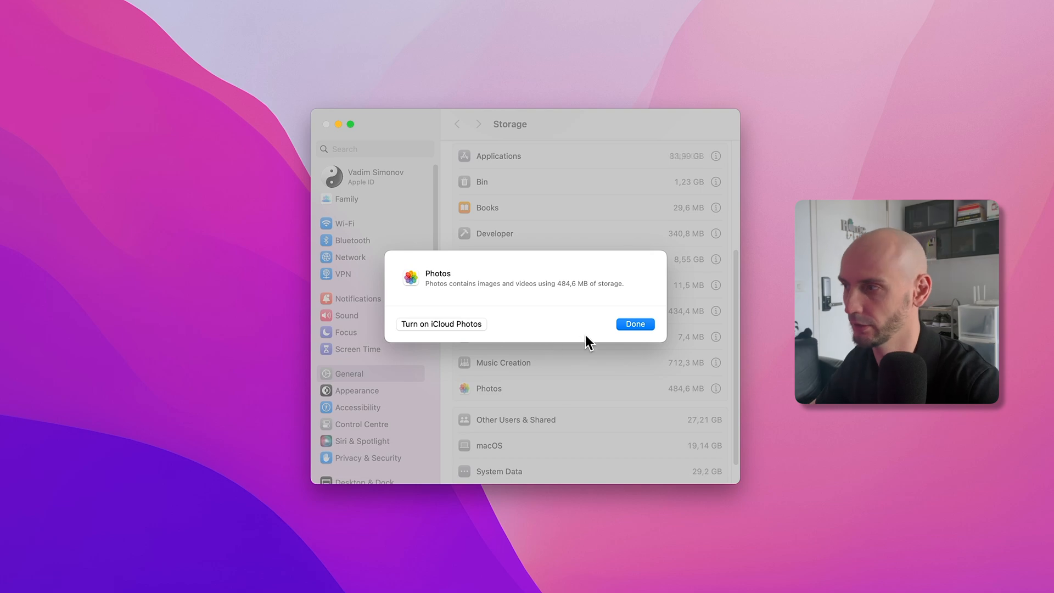
left_click(633, 323)
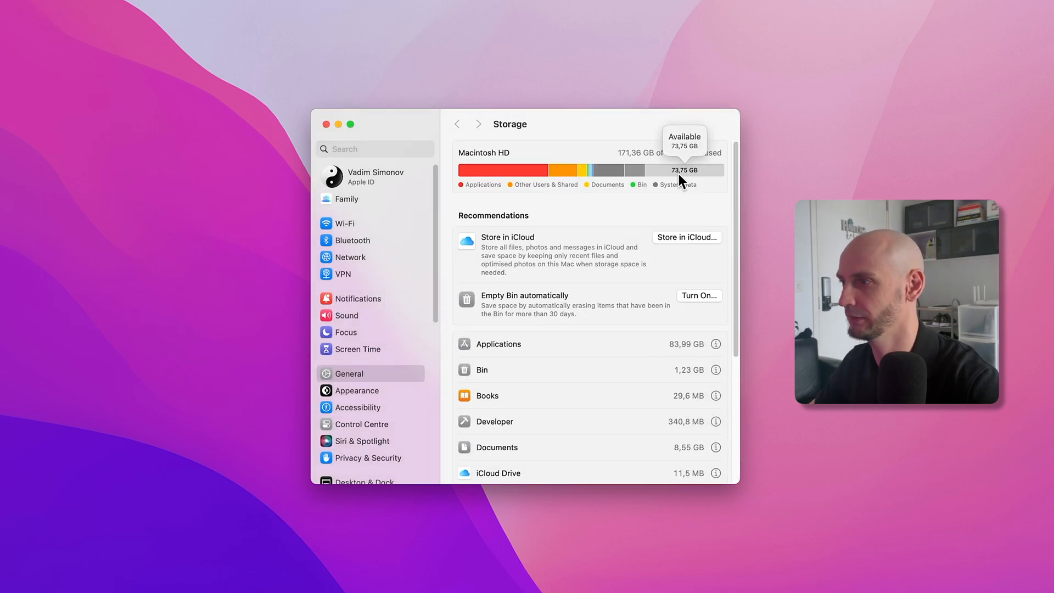